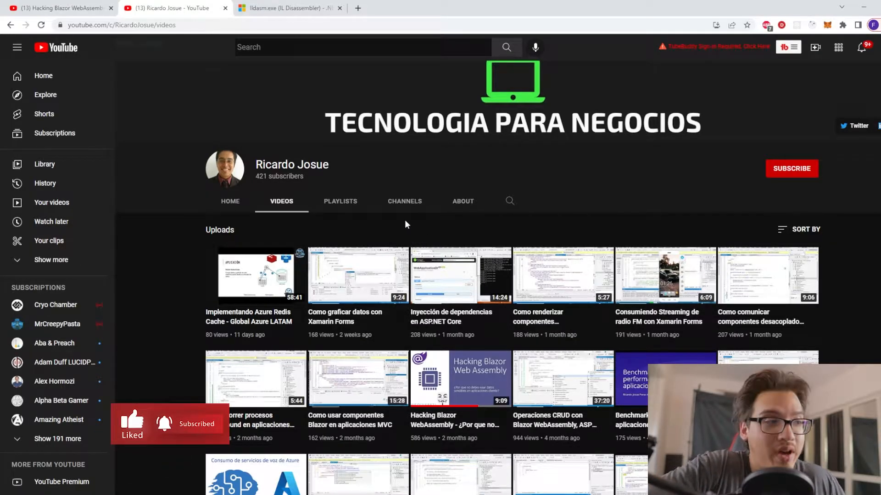
Create BlazorApp2 from the Blazor WebAssembly App template with ASP.NET Core hosted enabled.
scroll("down", 3)
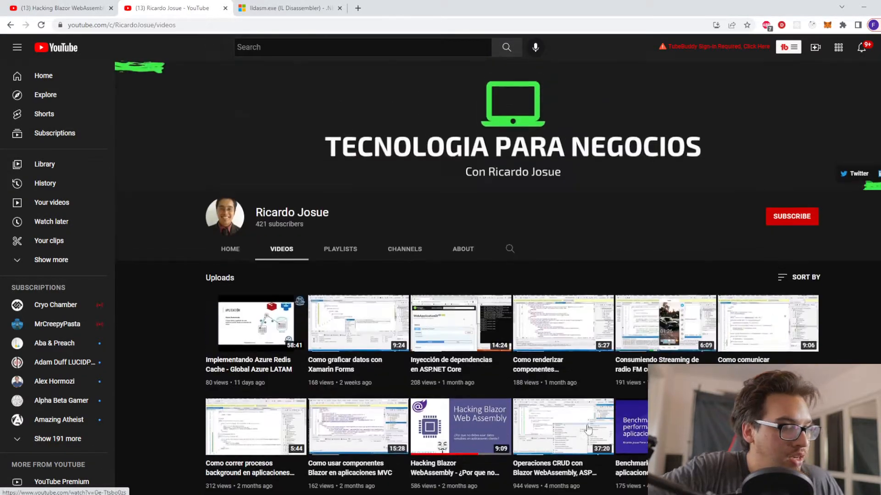
scroll("down", 3)
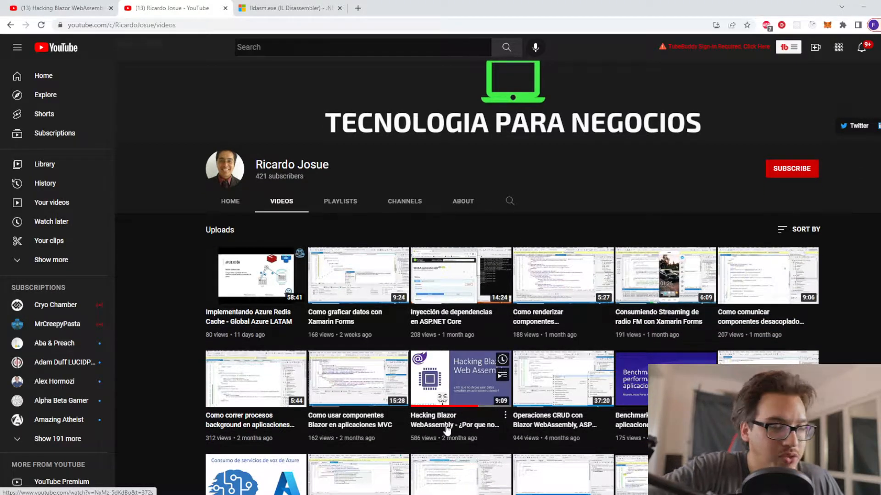
mouse_move(483, 135)
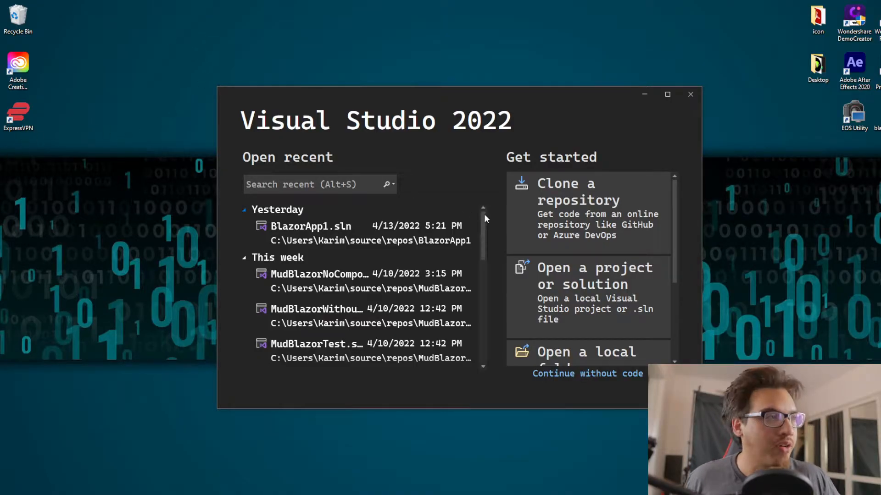
scroll("down", 3)
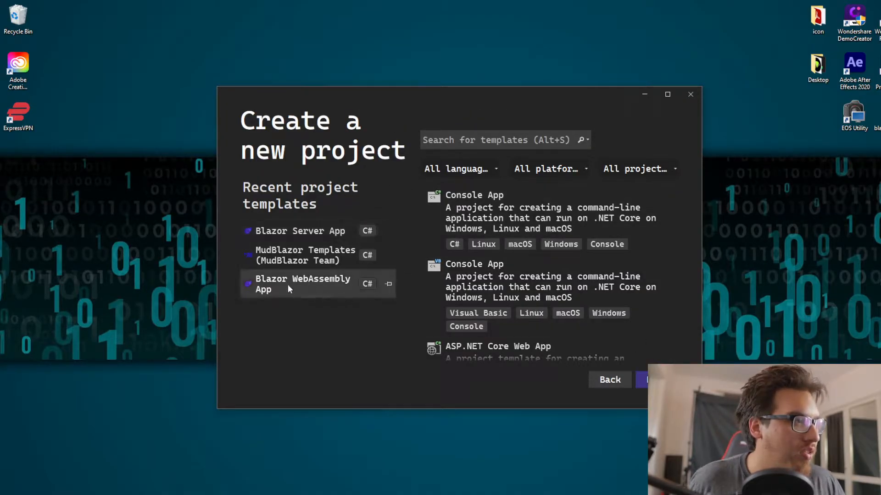
left_click(304, 283)
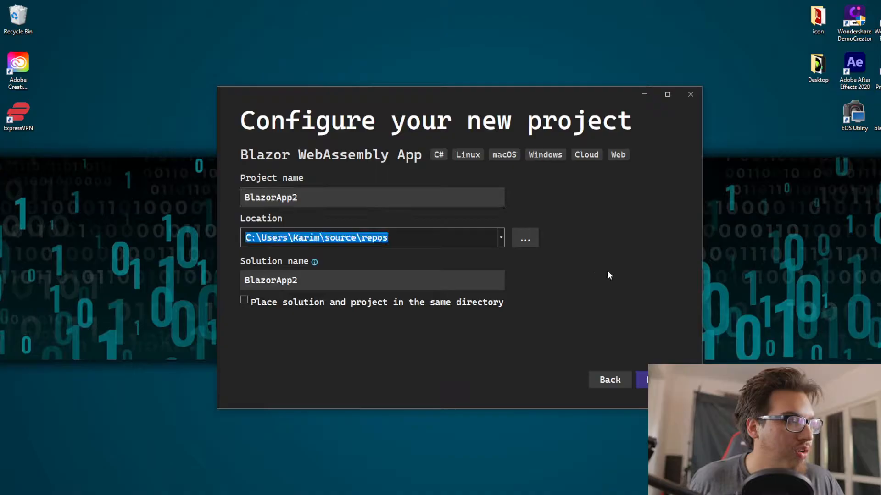
left_click(663, 380)
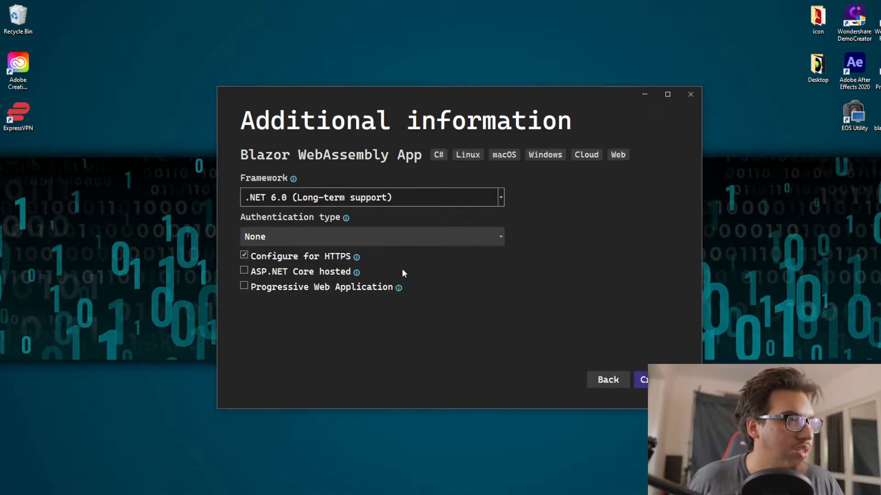
left_click(244, 269)
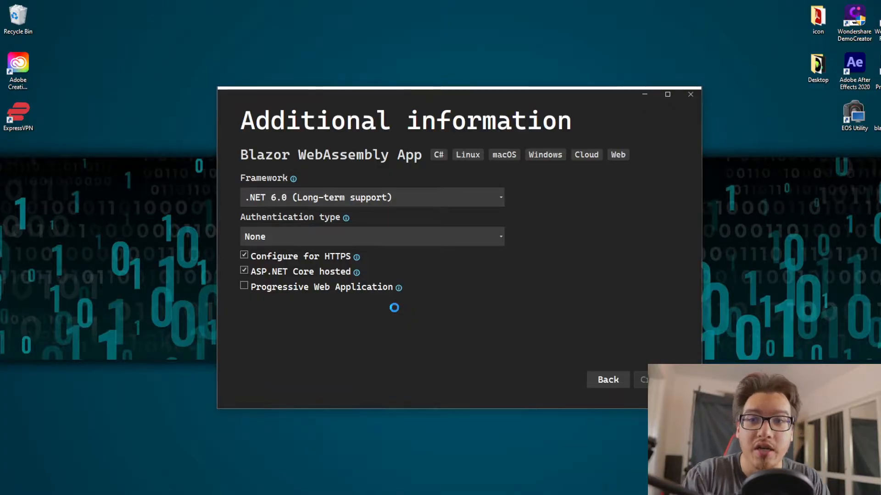
left_click(643, 379)
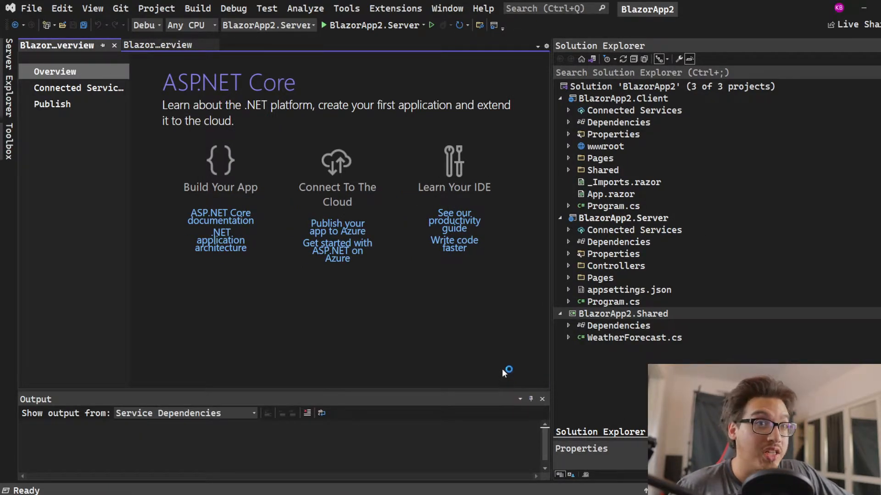
mouse_move(556, 166)
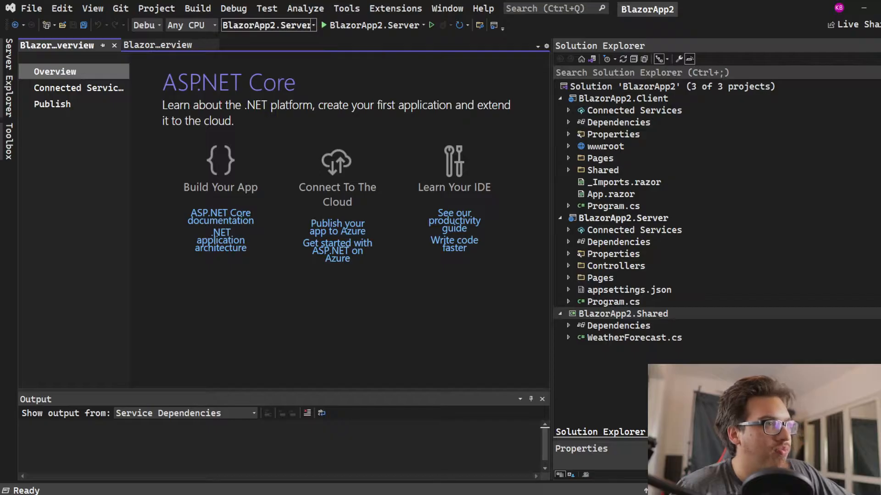
mouse_move(538, 339)
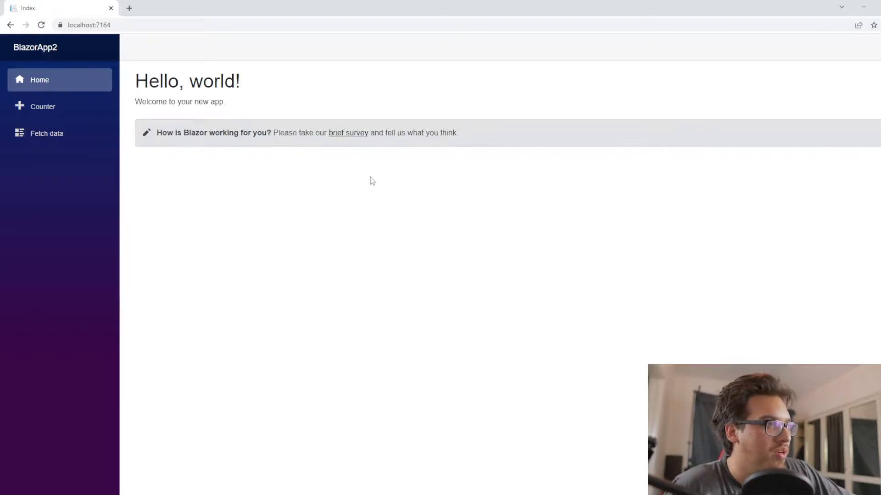
Load the Fetch data page showing the five-day weather forecast table.
left_click(46, 133)
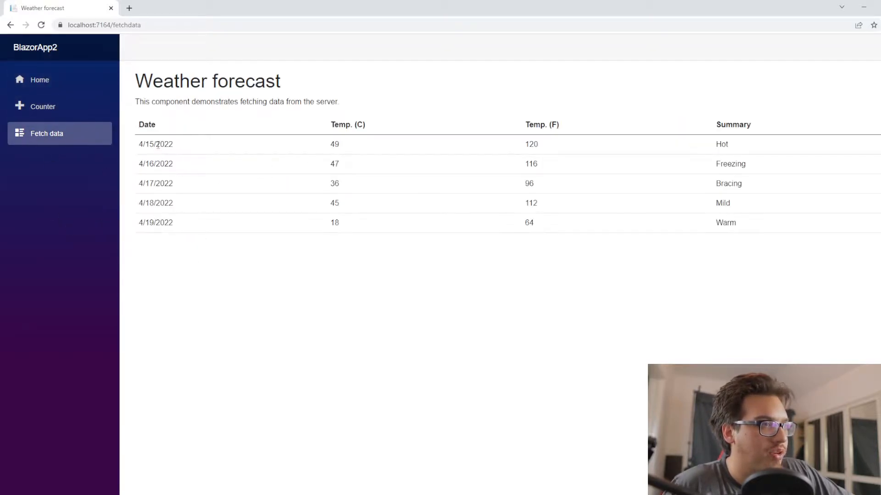
mouse_move(345, 345)
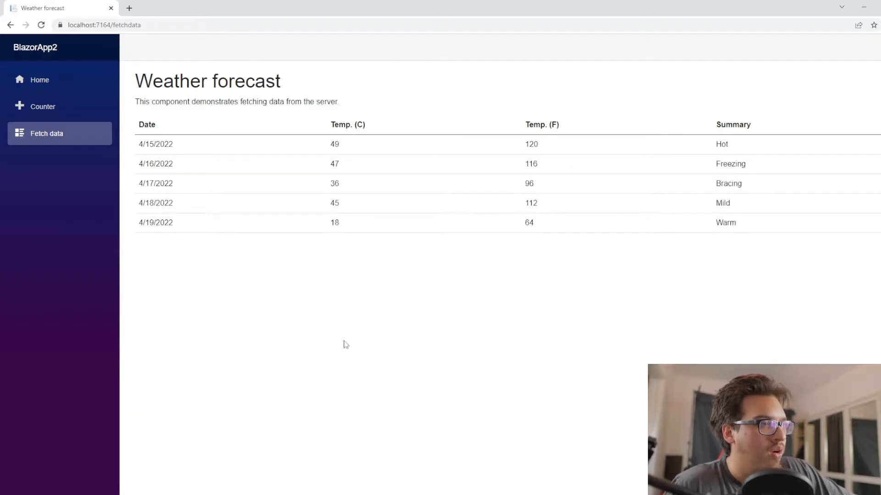
mouse_move(299, 354)
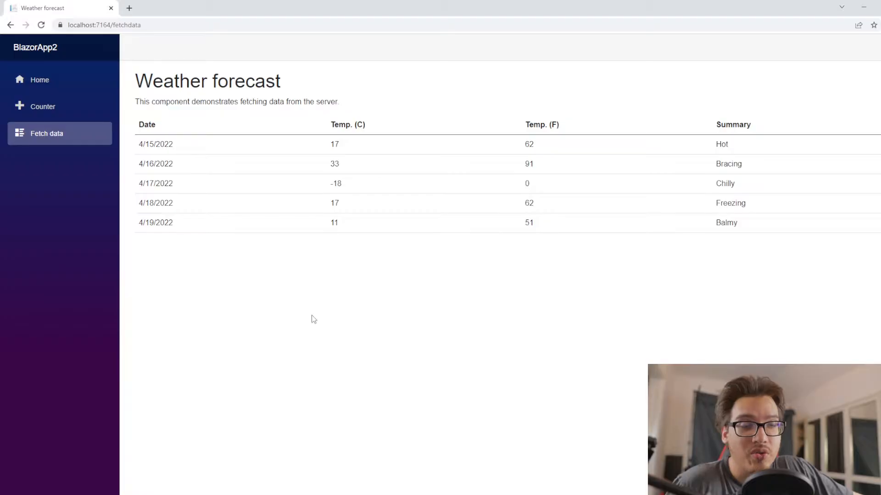
mouse_move(306, 328)
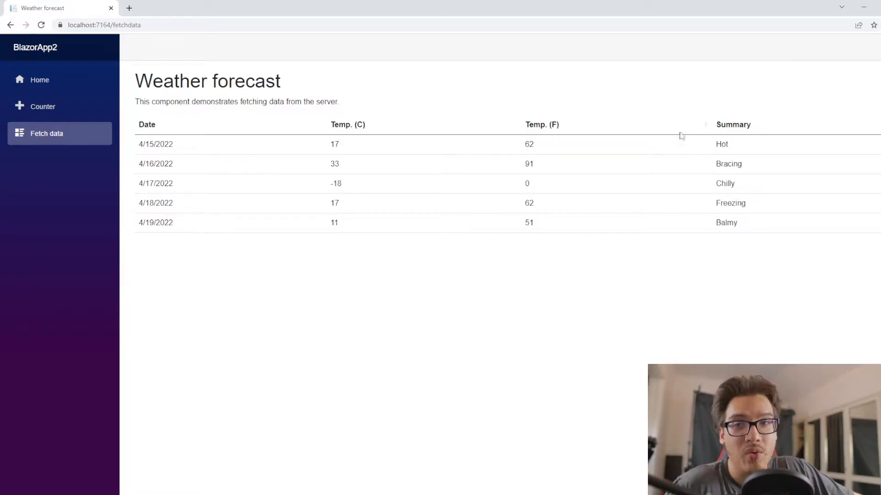
mouse_move(605, 198)
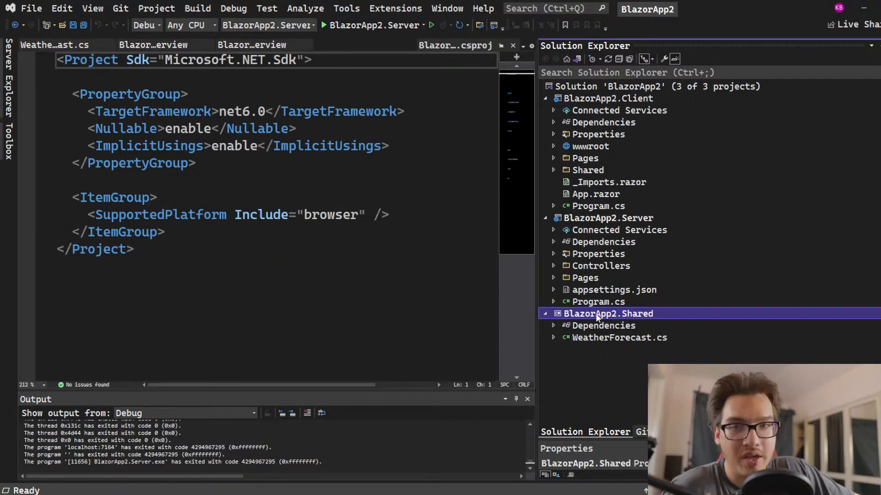
Add a new class file ConnectionString.cs to the BlazorApp2.Shared project.
right_click(608, 314)
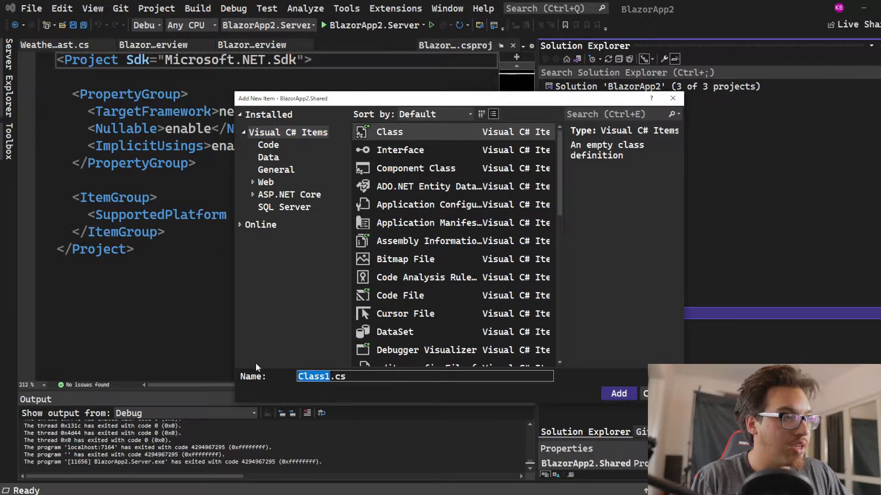
type("ConnectionString.cs")
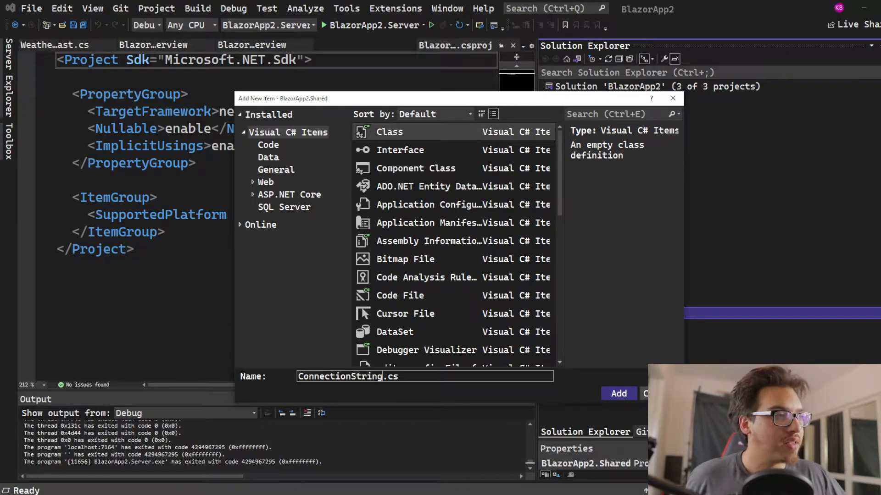
left_click(618, 394)
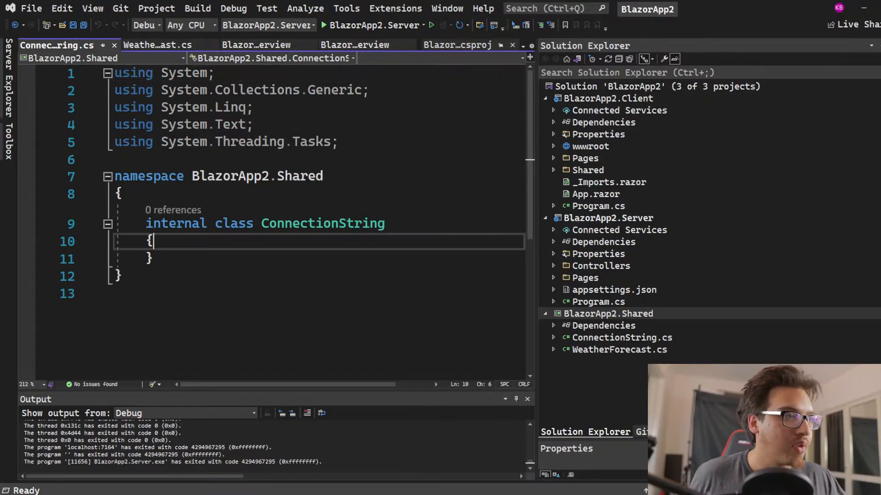
Write a public string ConnectionStringKey property with get/set and a hardcoded value.
type("p")
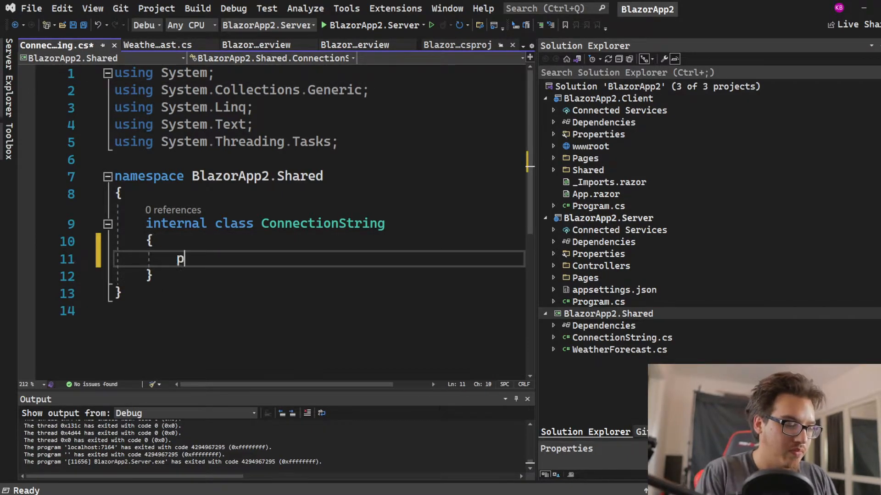
type("ublic")
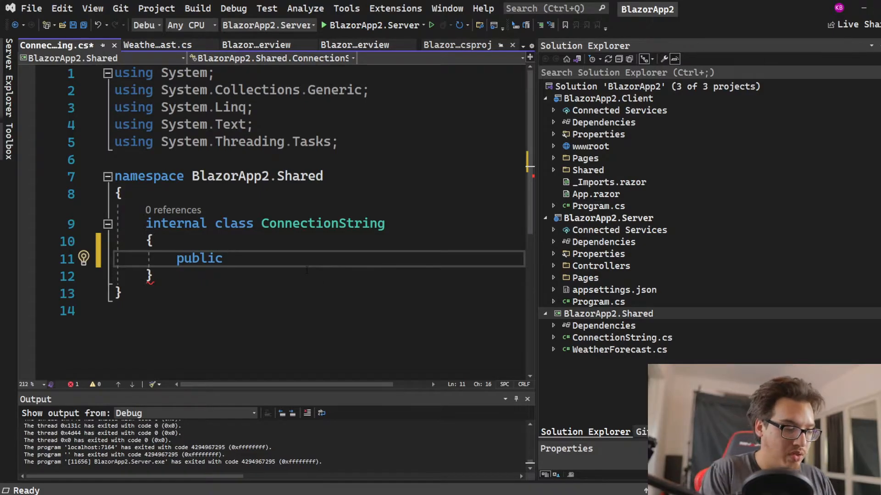
type("connectio")
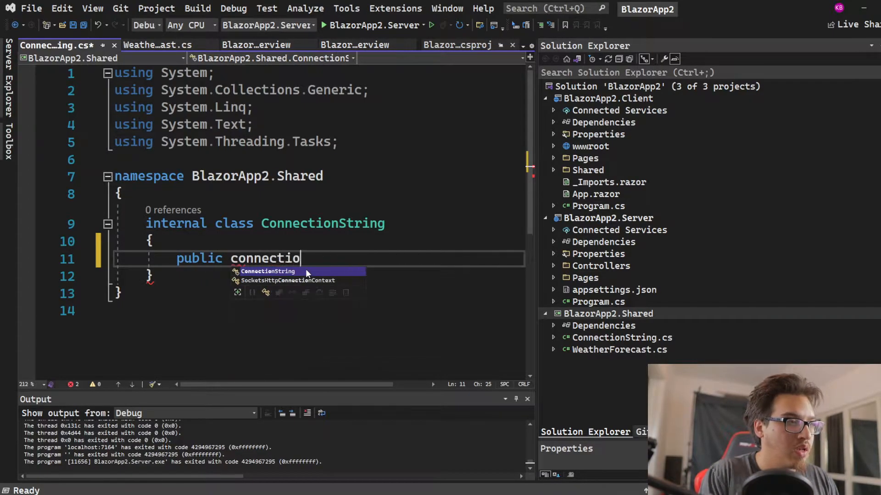
type("nString")
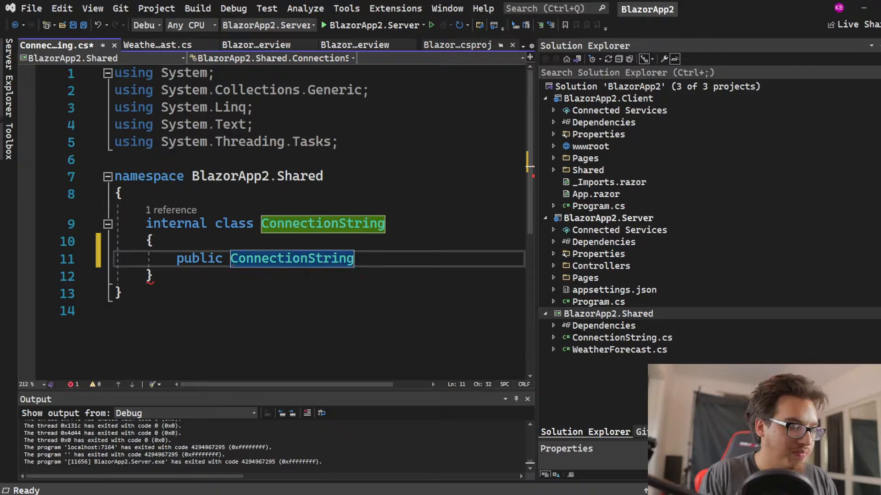
type("Key {")
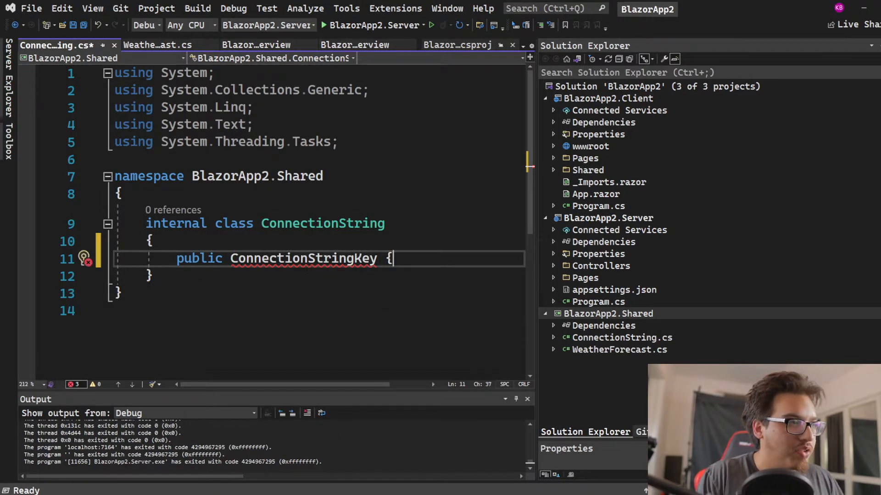
type("string")
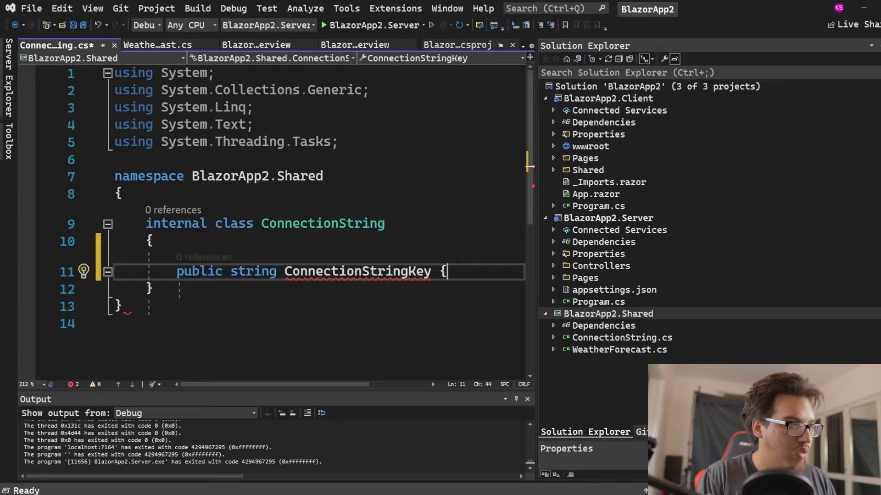
type("get; set;")
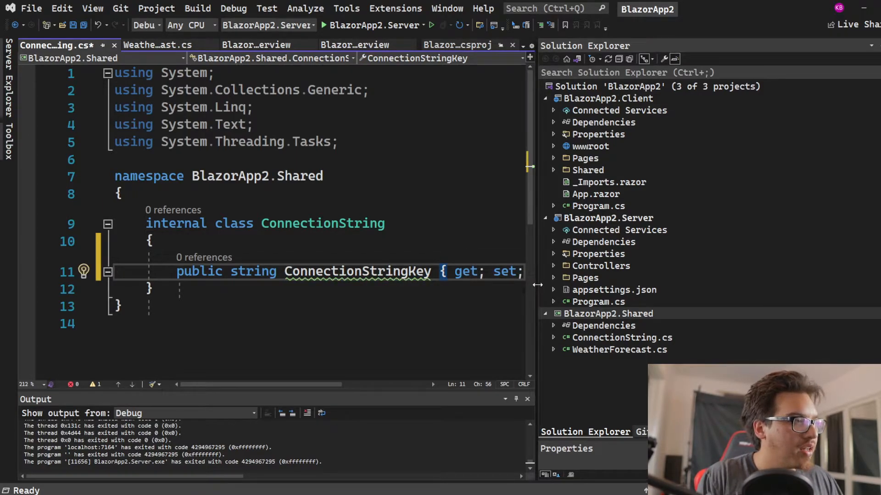
type("= str")
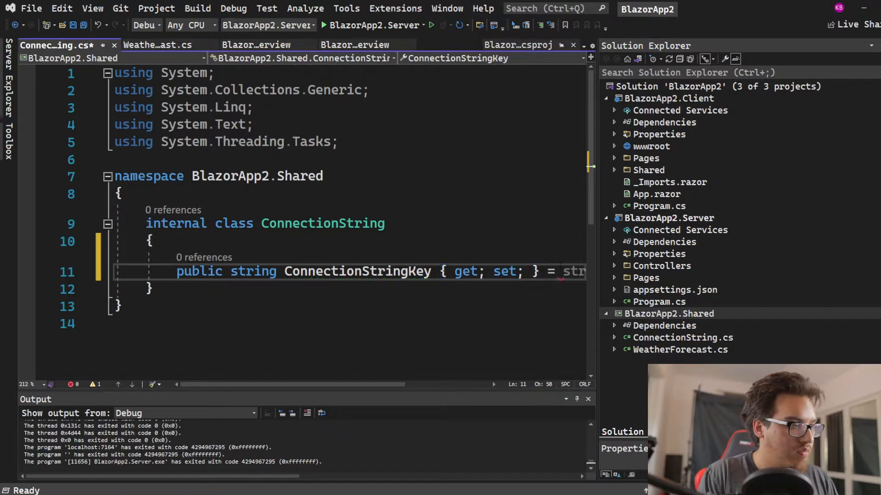
type("\"Just Blazor Connection")
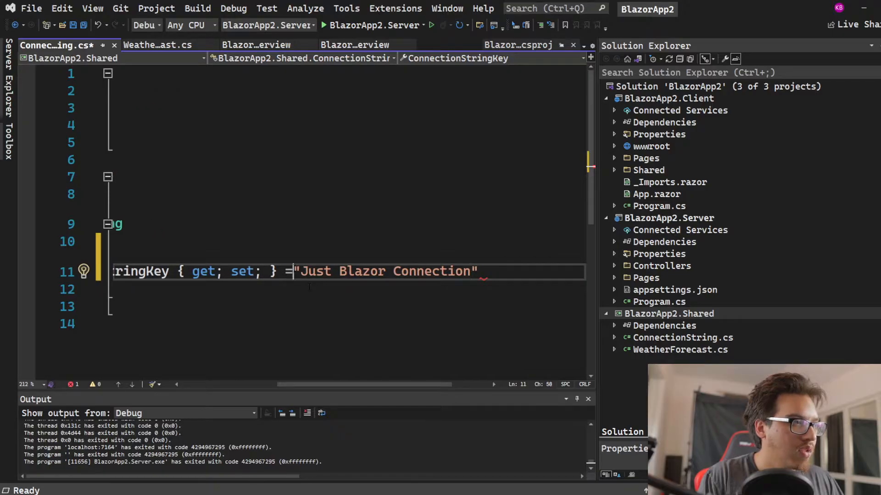
type(";")
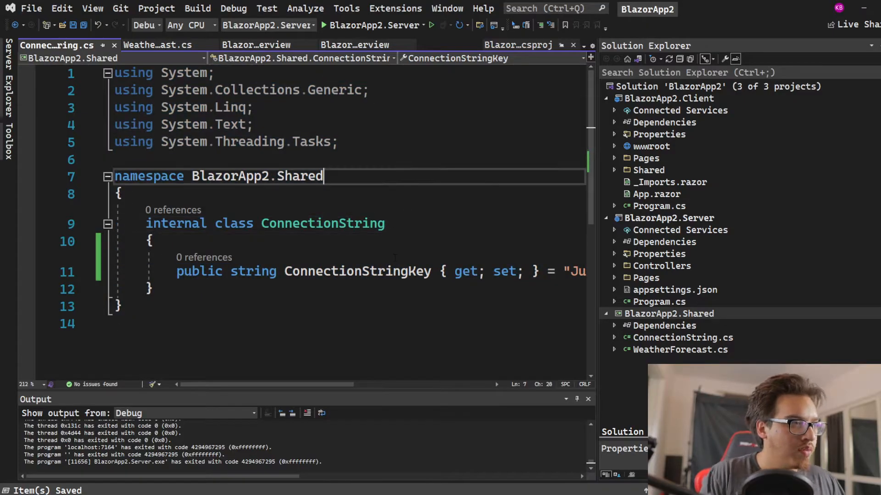
Review the Shared namespace and ConnectionStringKey, then open WeatherForecast.cs and select its body.
double_click(299, 176)
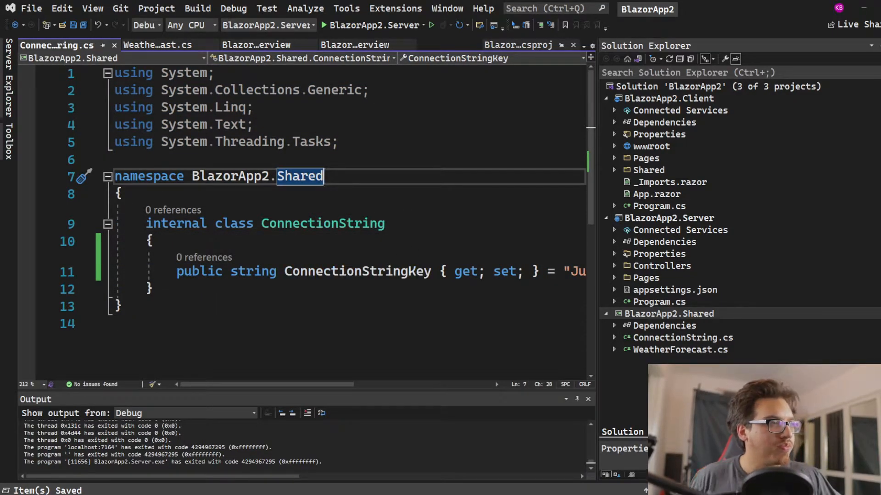
left_click(357, 272)
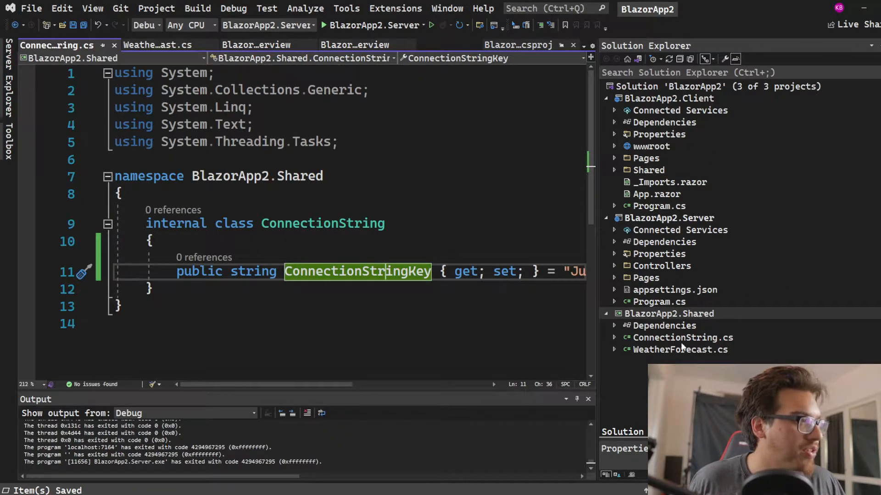
left_click(680, 350)
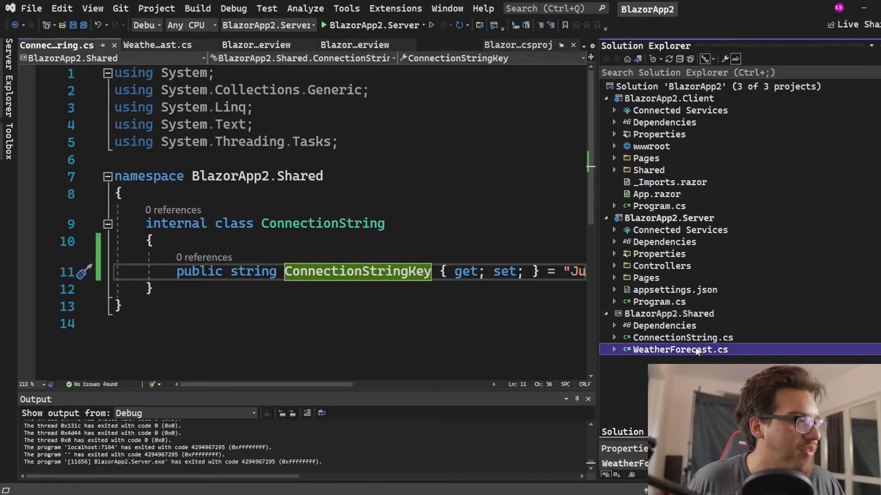
double_click(679, 349)
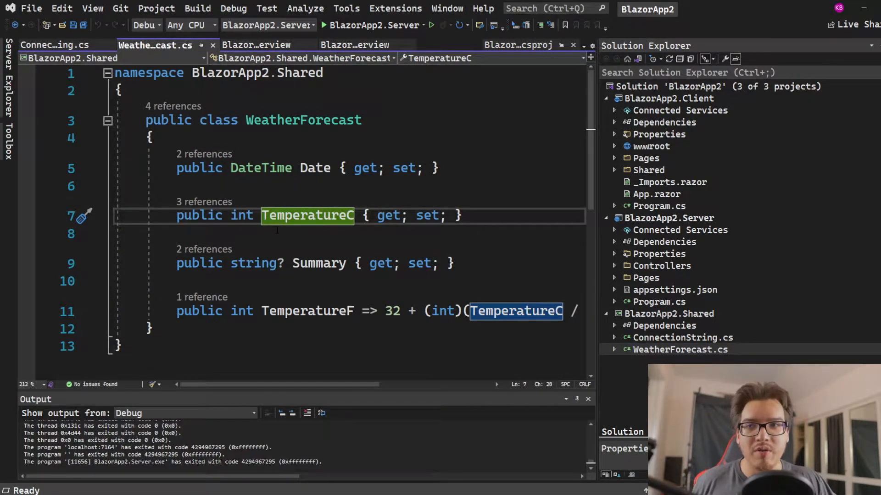
left_click_drag(399, 168, 178, 281)
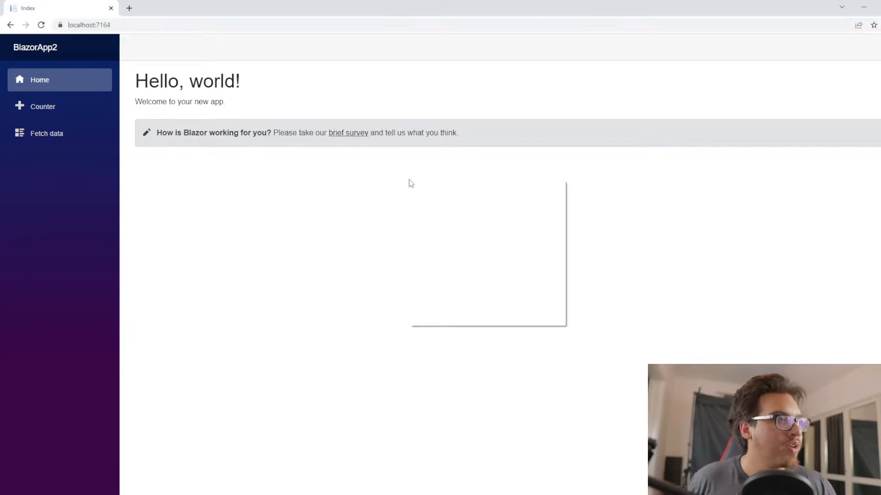
Inspect the BlazorApp2 page in DevTools, checking the Network and Sources panels.
right_click(411, 184)
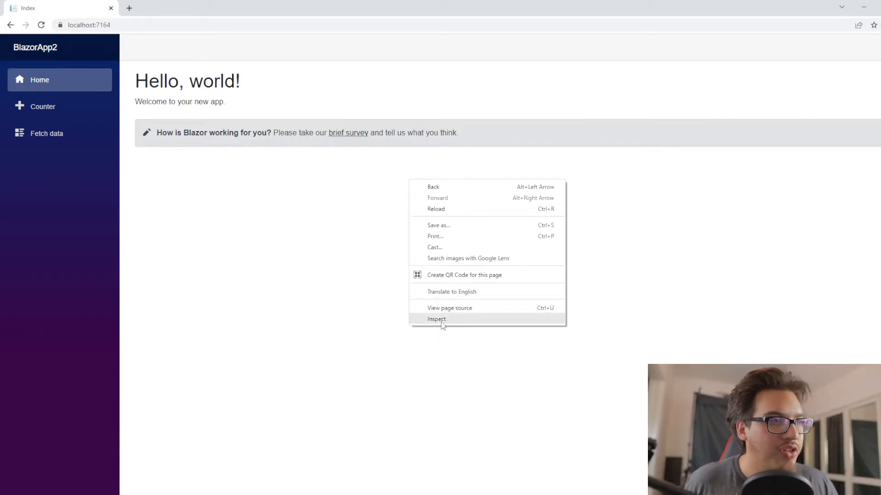
left_click(436, 320)
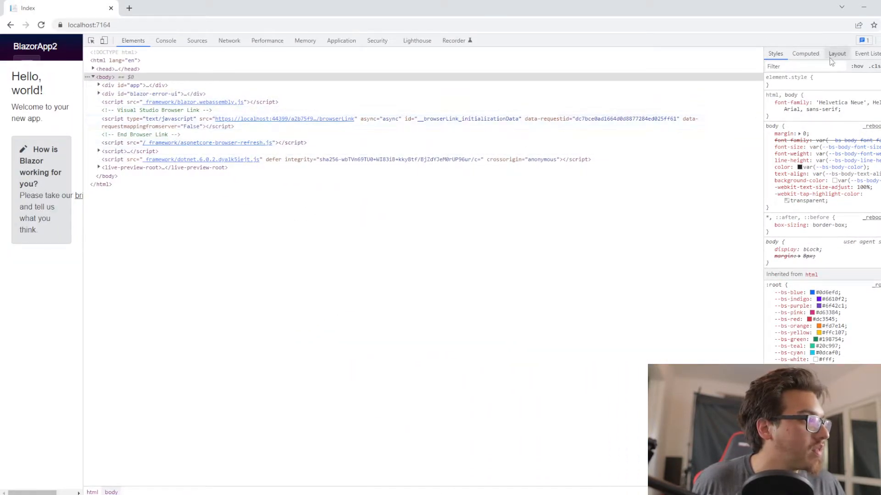
left_click(228, 40)
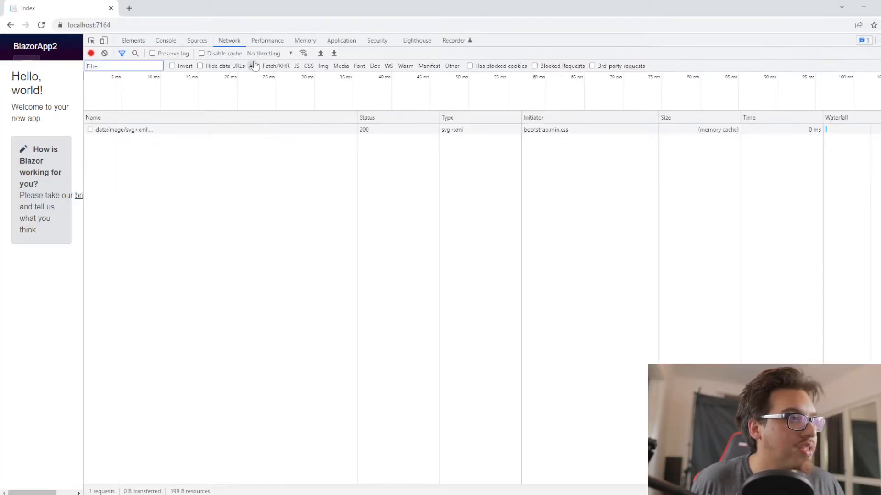
left_click(151, 53)
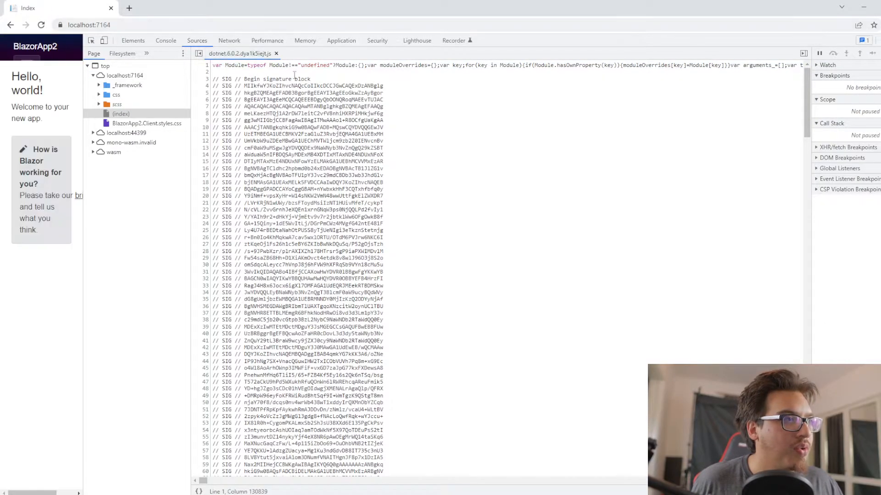
left_click(228, 40)
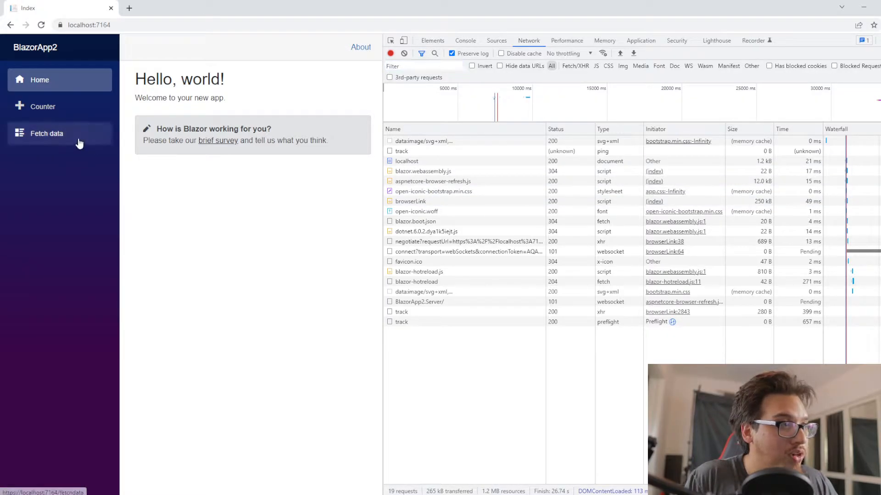
Load Fetch data and expand the WeatherForecast response's forecast entries in Preview.
left_click(46, 133)
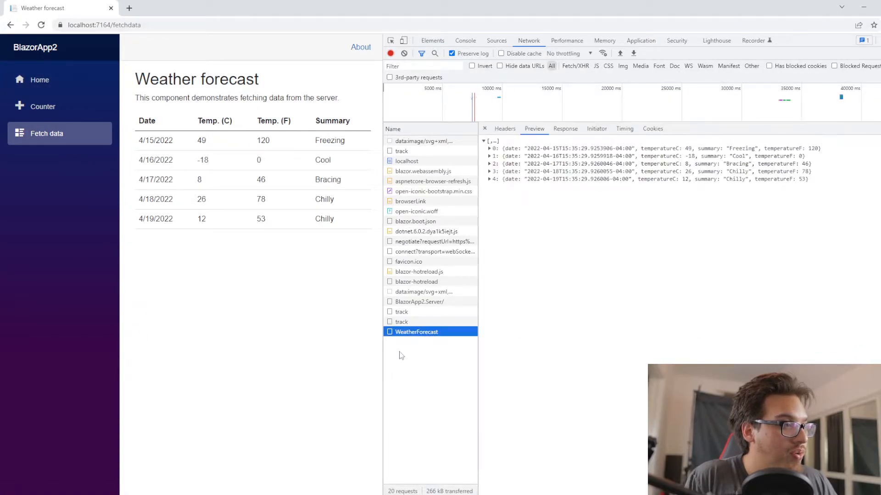
mouse_move(586, 156)
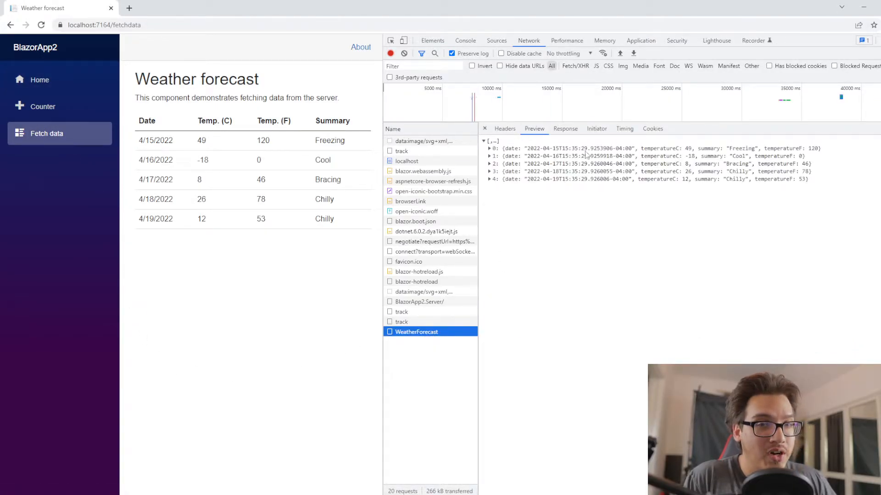
left_click(489, 149)
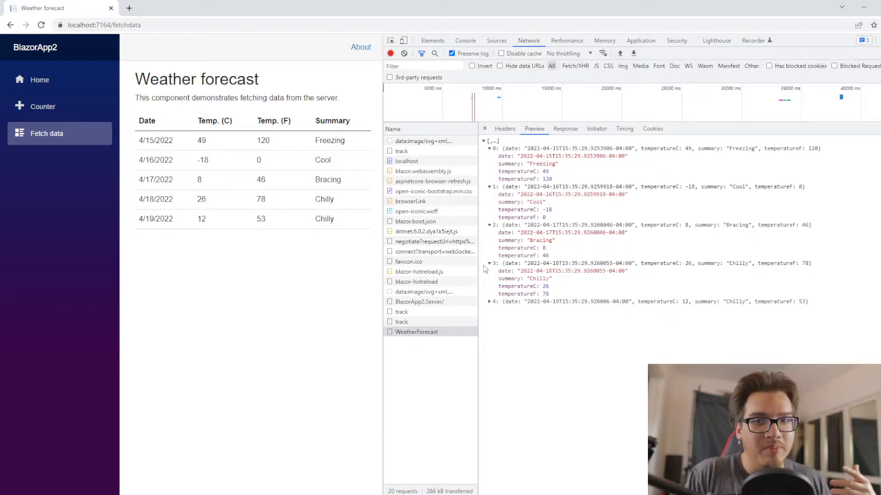
left_click(489, 301)
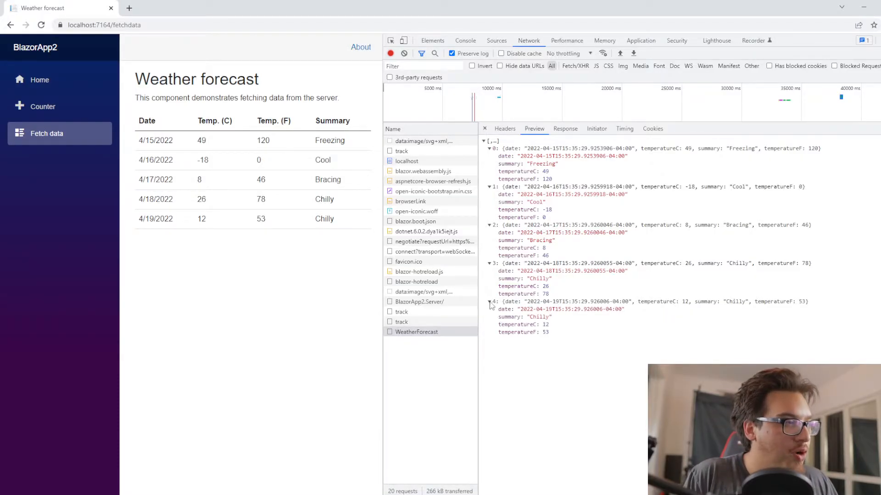
left_click(489, 302)
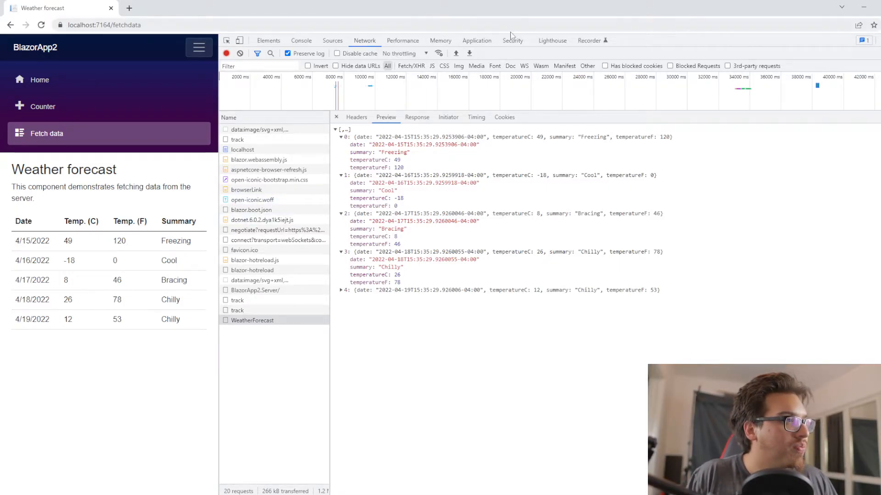
Delete the blazor-resources cache under Application > Cache Storage and return to Network.
left_click(476, 39)
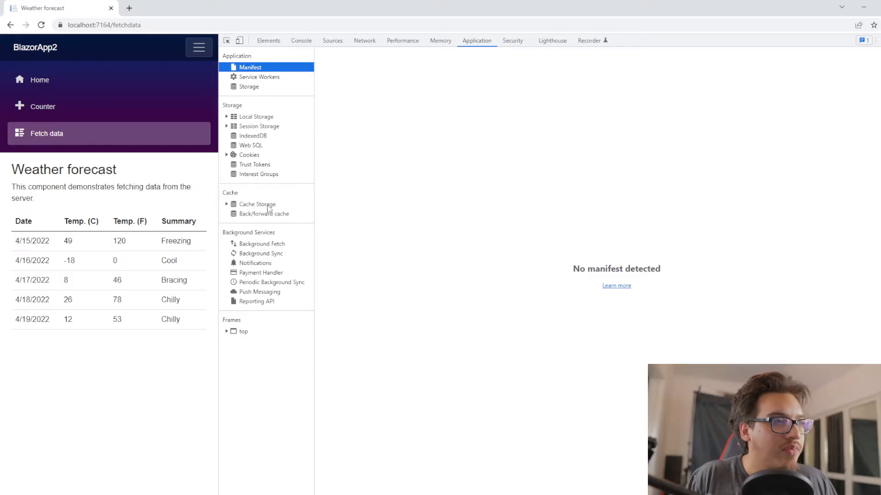
left_click(227, 204)
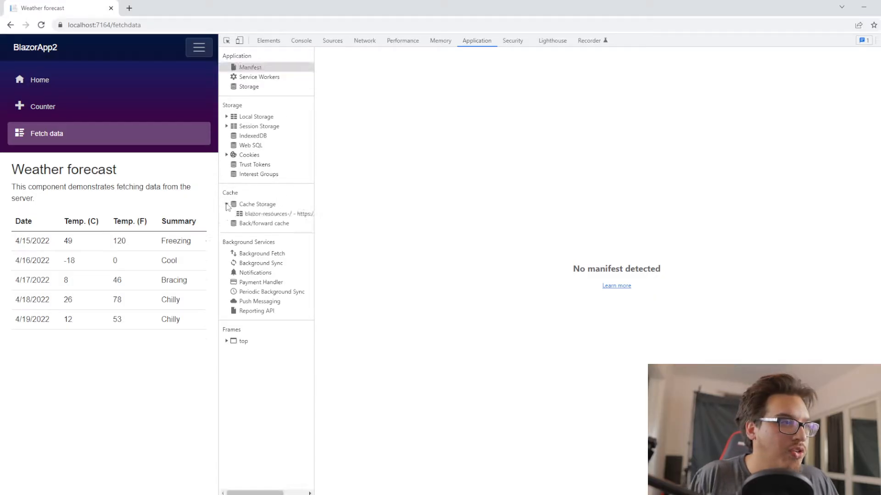
left_click(277, 214)
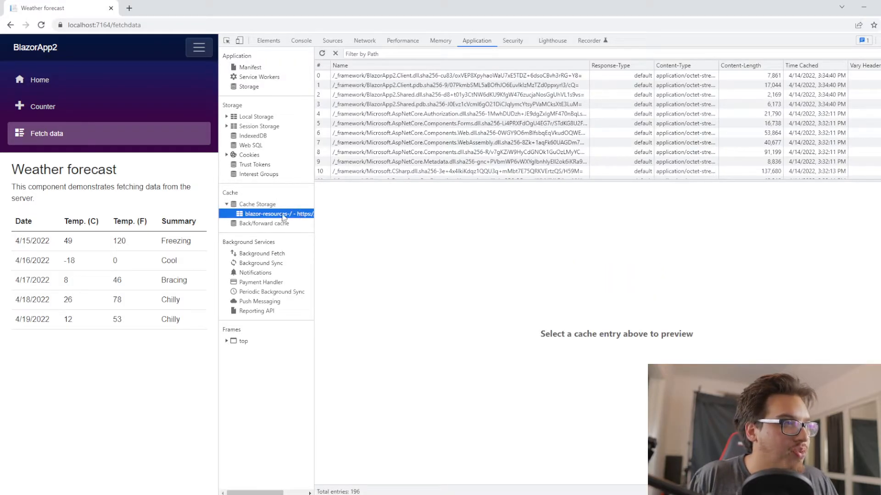
right_click(267, 214)
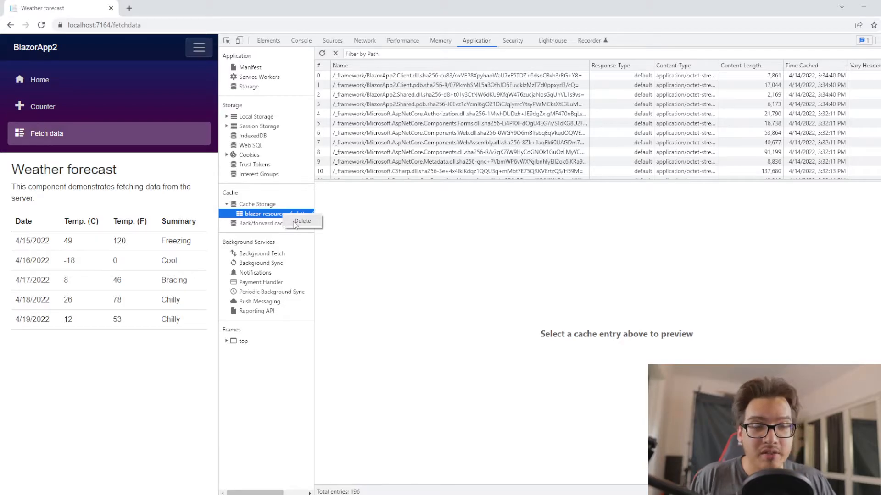
left_click(364, 40)
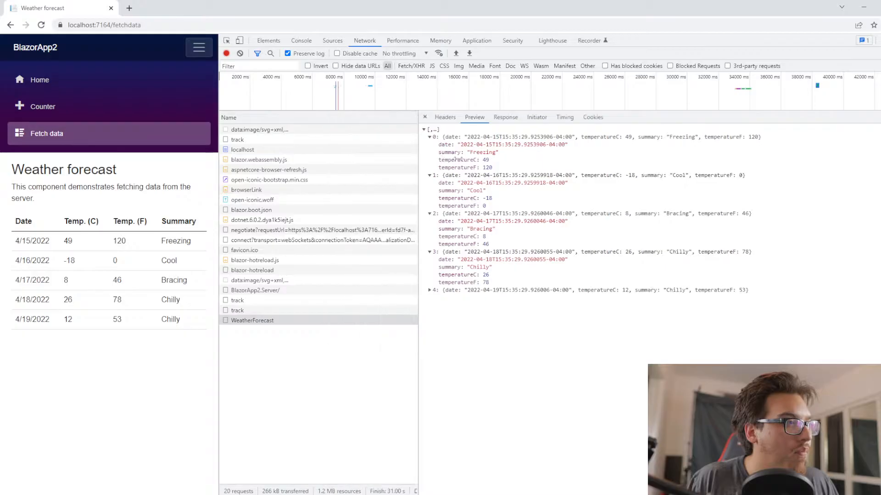
left_click(40, 25)
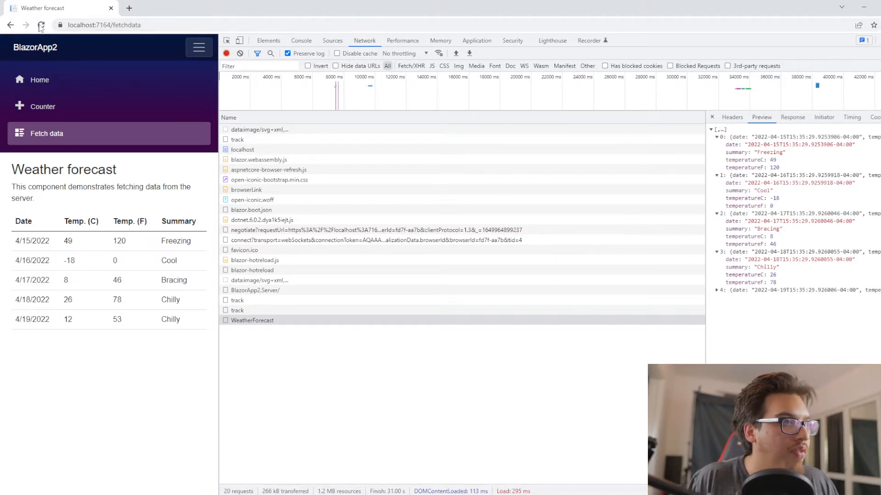
Reload the app and preview the BlazorApp2.Shared.dll request in the Network log.
left_click(40, 24)
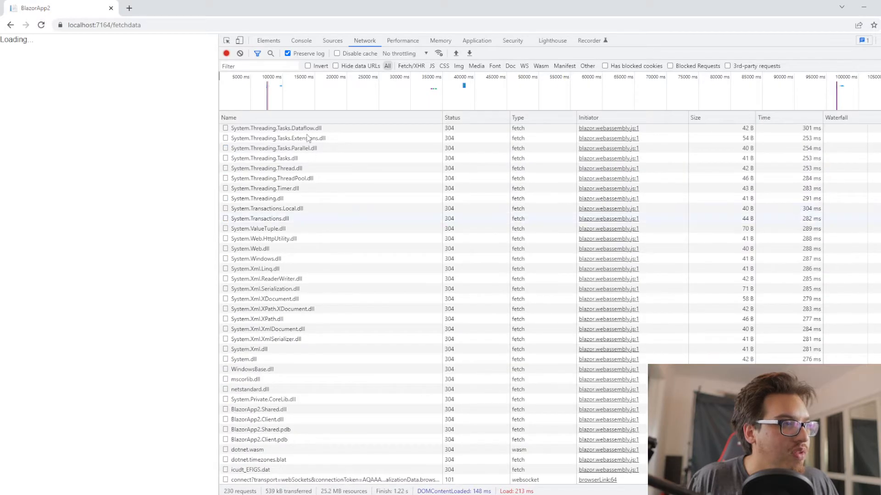
left_click(332, 39)
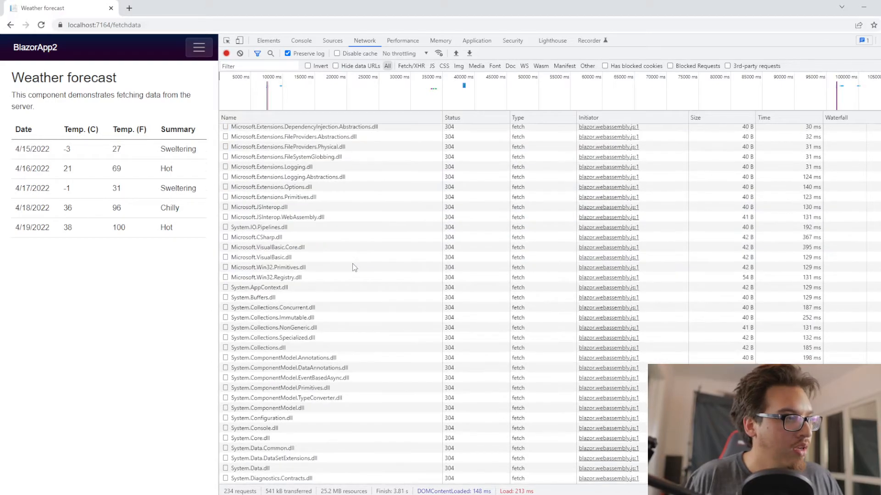
scroll("down", 3)
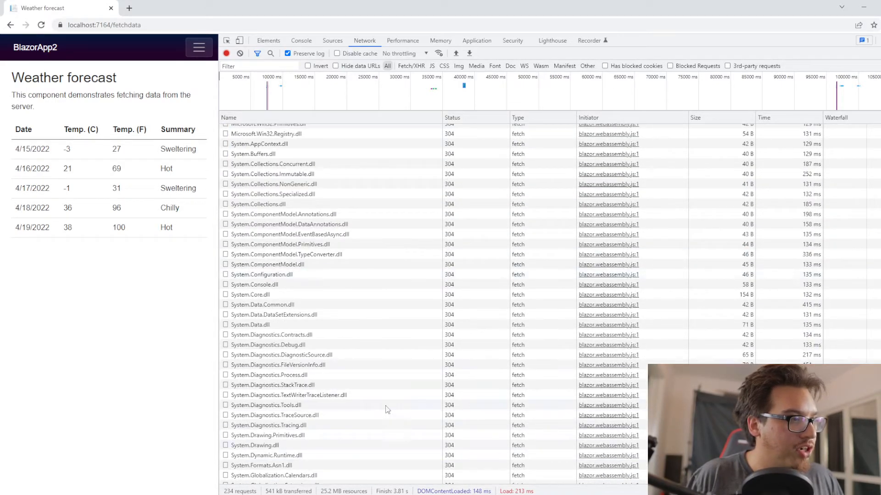
scroll("down", 3)
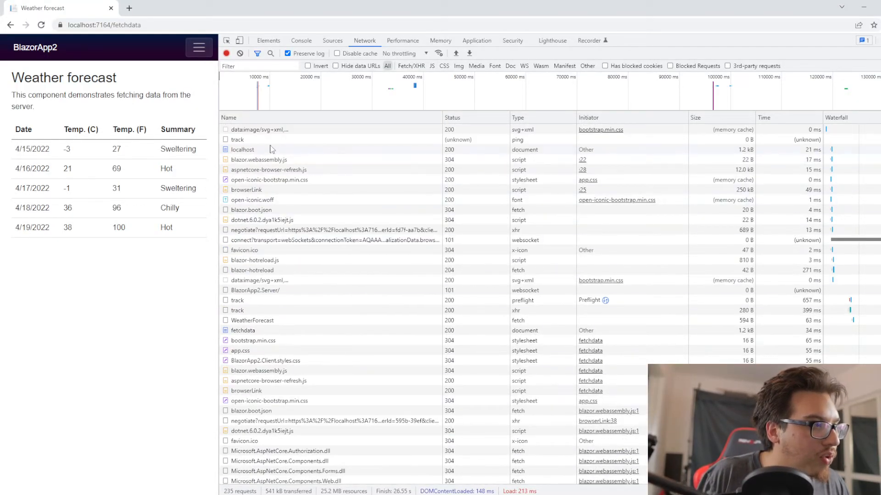
scroll("down", 3)
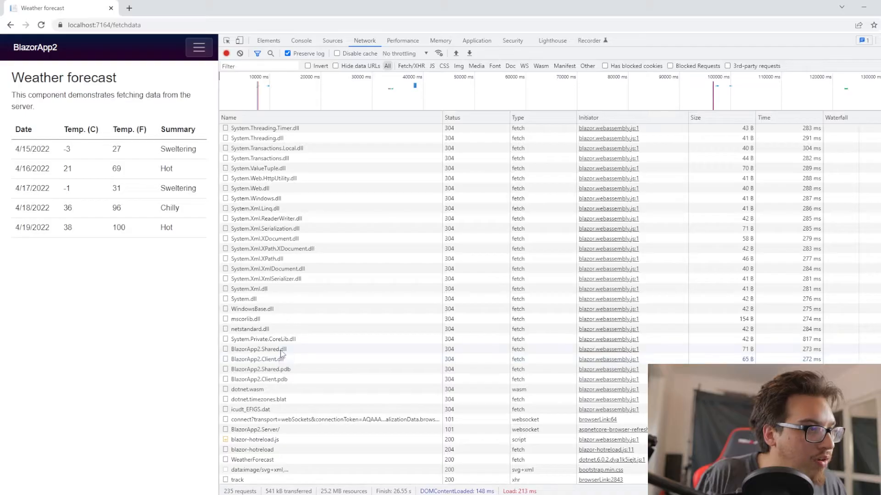
left_click(259, 348)
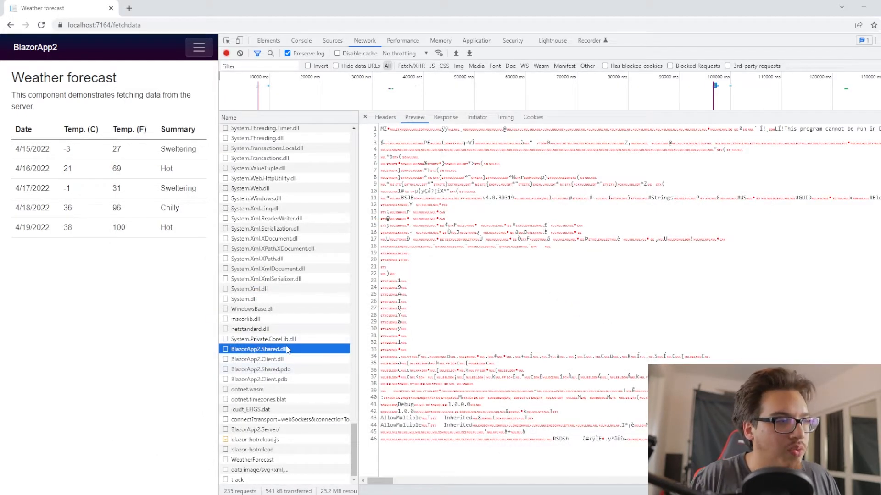
right_click(259, 348)
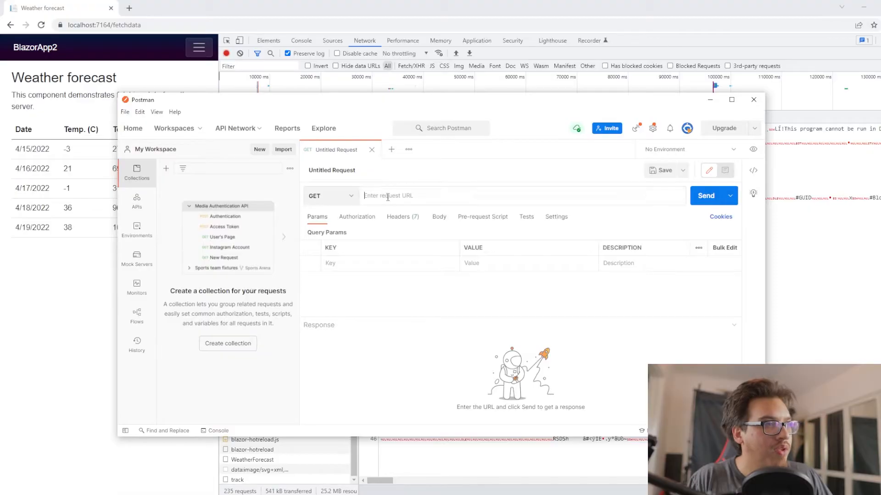
type("https://localhost:7164/_framework/BlazorApp2.Shared.dll")
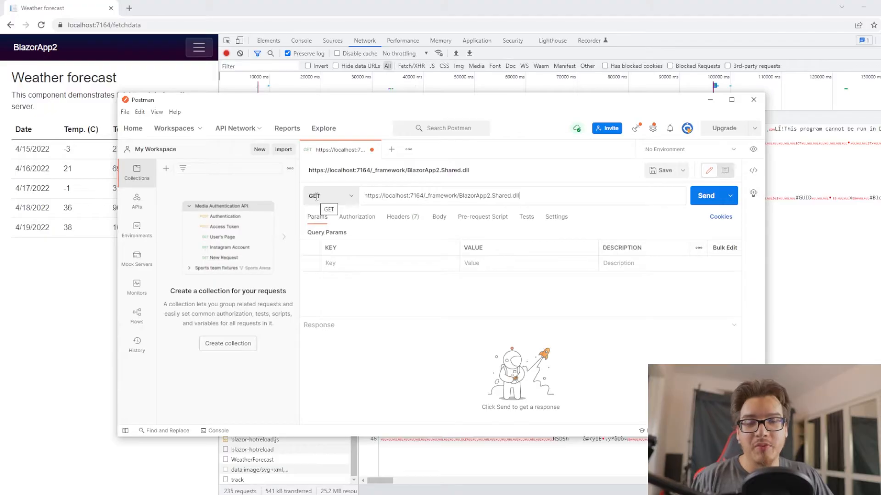
mouse_move(391, 189)
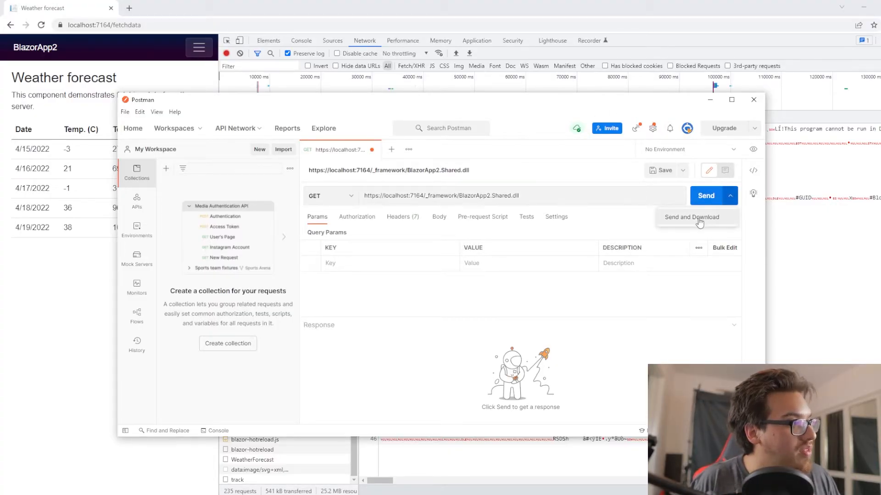
left_click(706, 195)
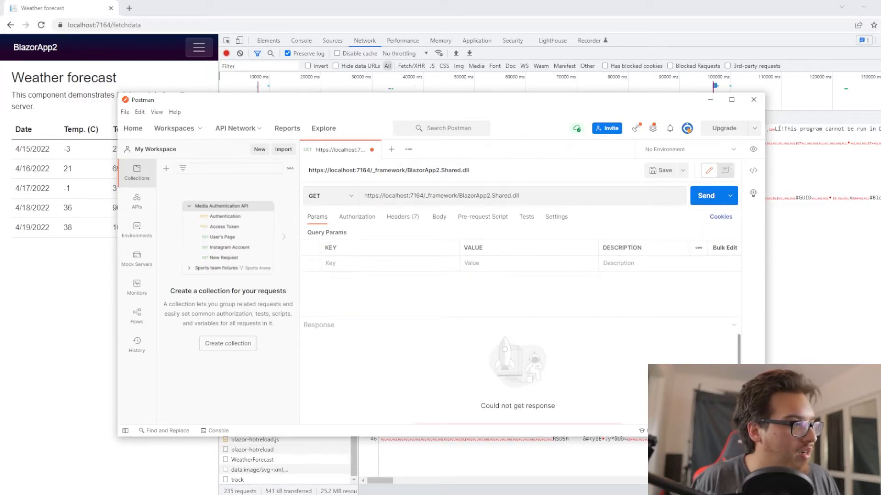
left_click(714, 196)
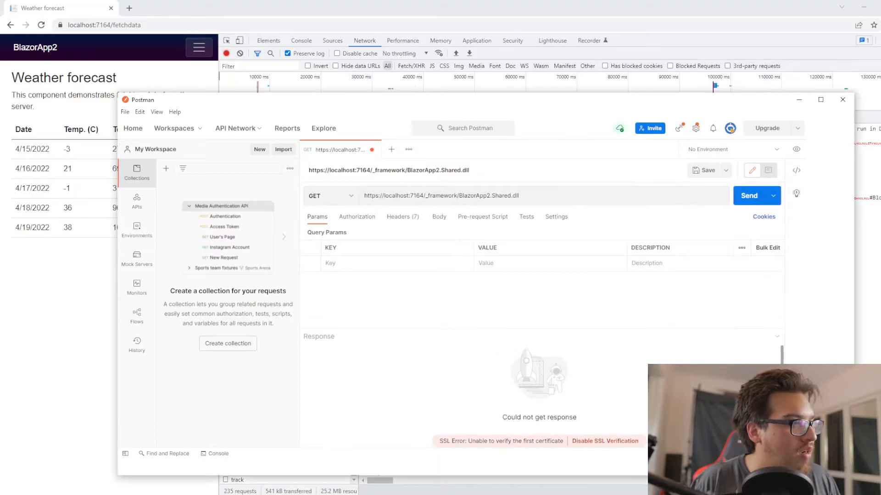
left_click(325, 195)
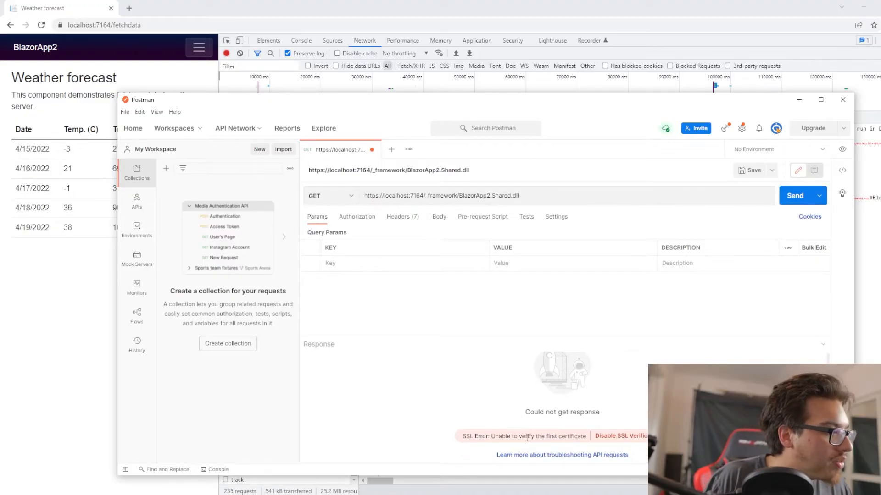
Disable SSL verification, get 200 OK and Send and Download the DLL response.
left_click(797, 195)
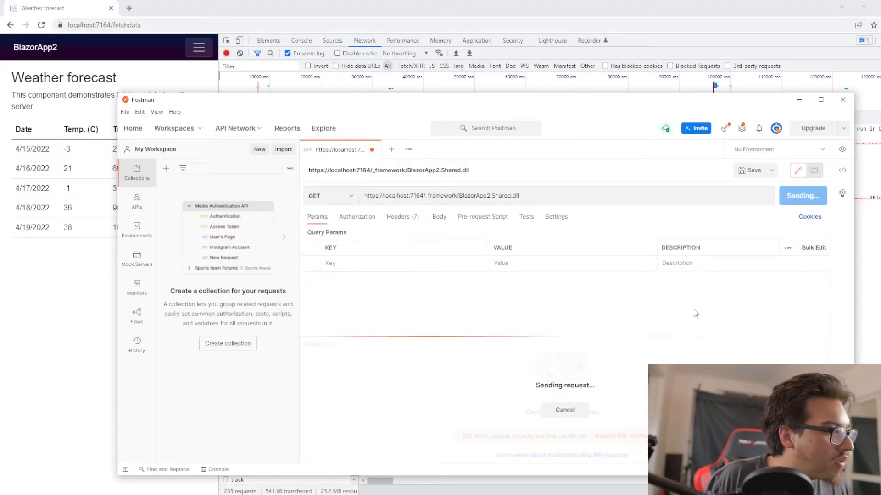
left_click(819, 195)
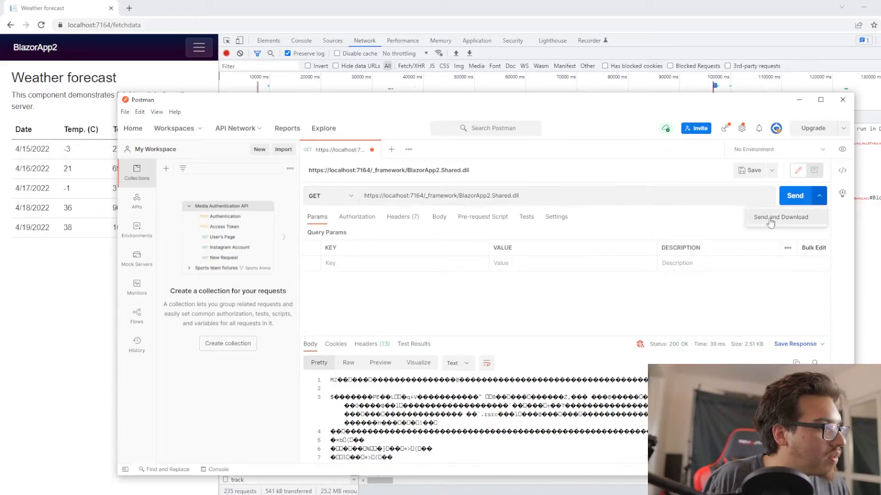
left_click(780, 216)
type("response.d")
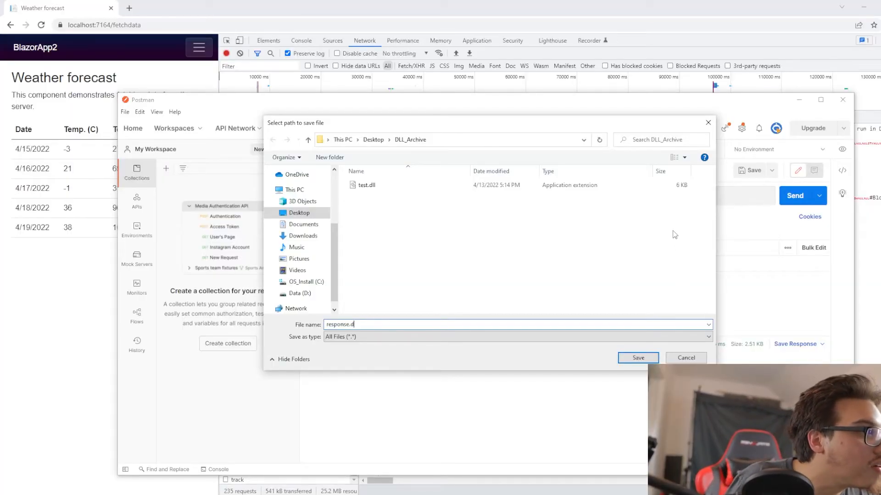
Save the response as response.dll in Desktop\DLL_Archive.
type("l")
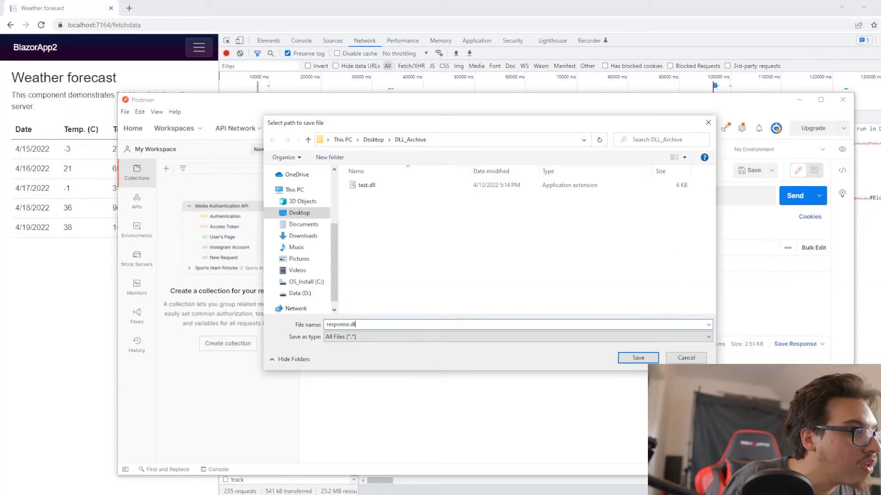
type("l")
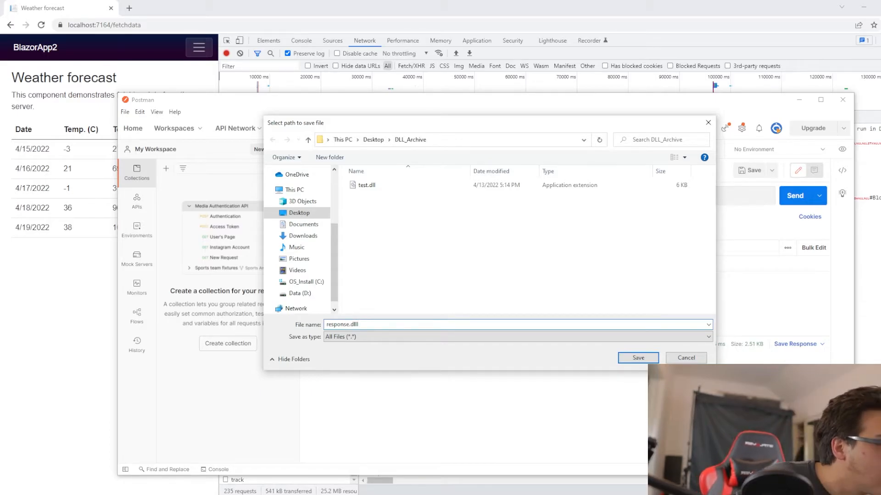
left_click(366, 184)
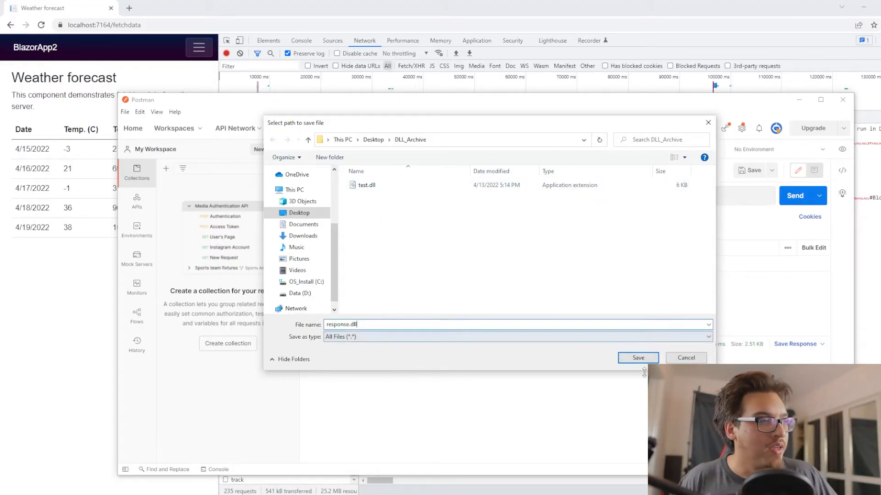
left_click(637, 359)
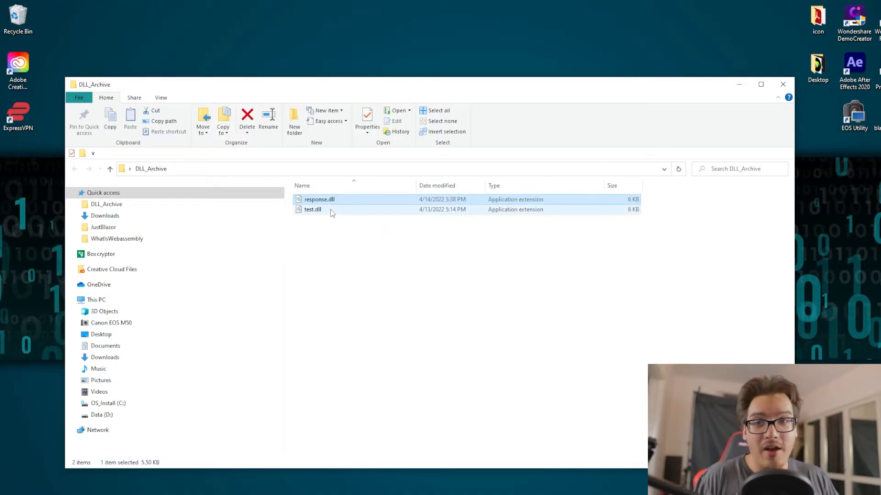
mouse_move(319, 199)
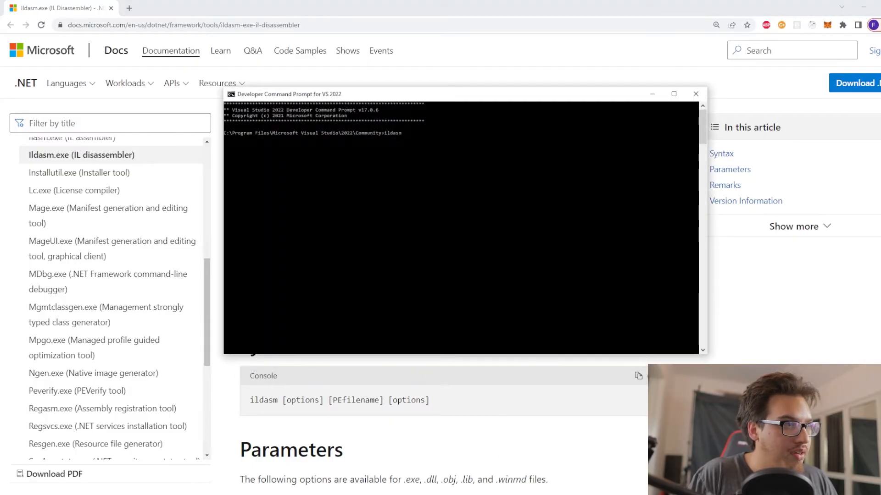
mouse_move(291, 102)
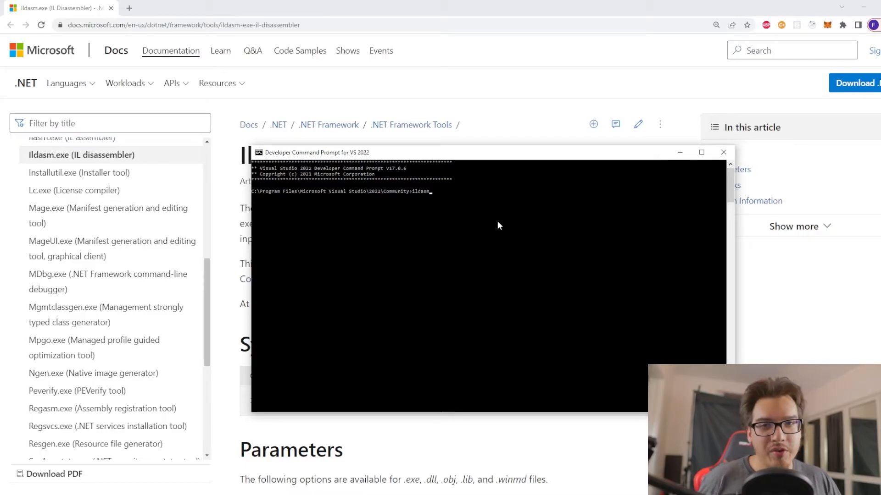
mouse_move(180, 424)
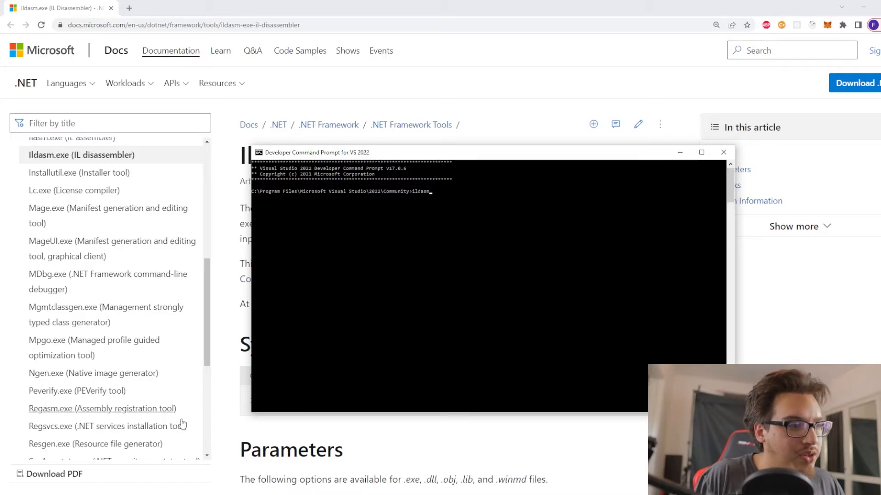
mouse_move(414, 227)
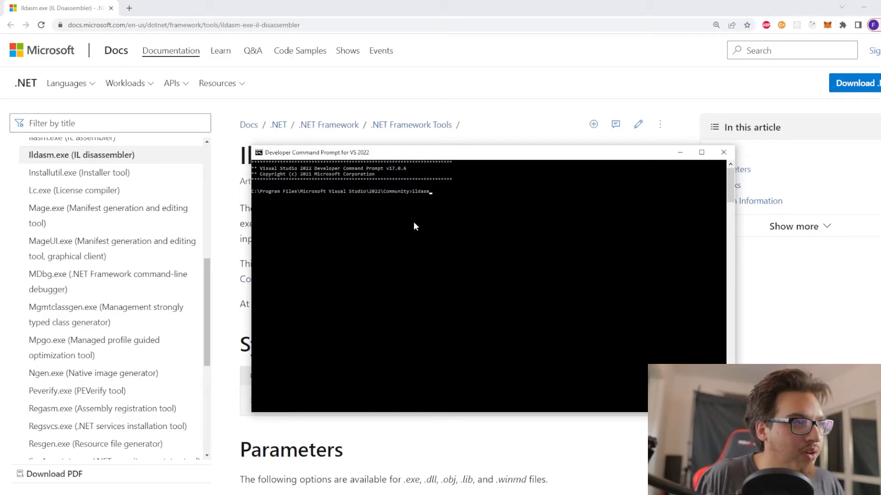
mouse_move(450, 227)
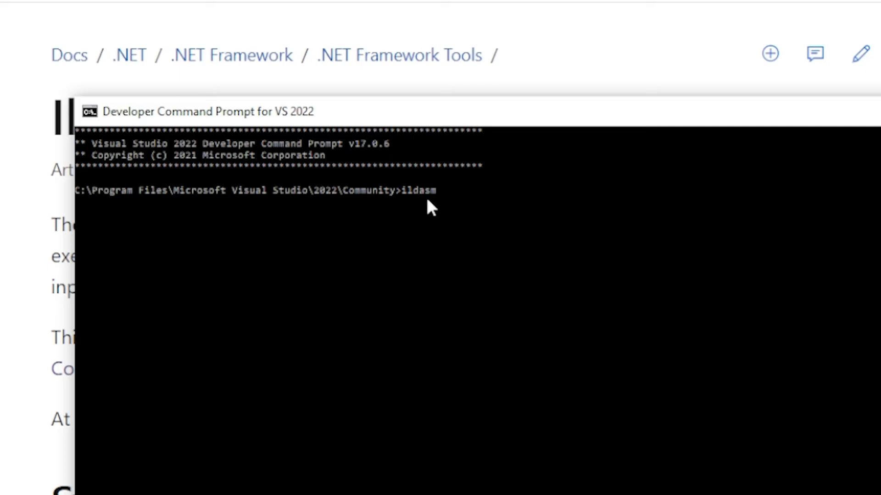
mouse_move(406, 212)
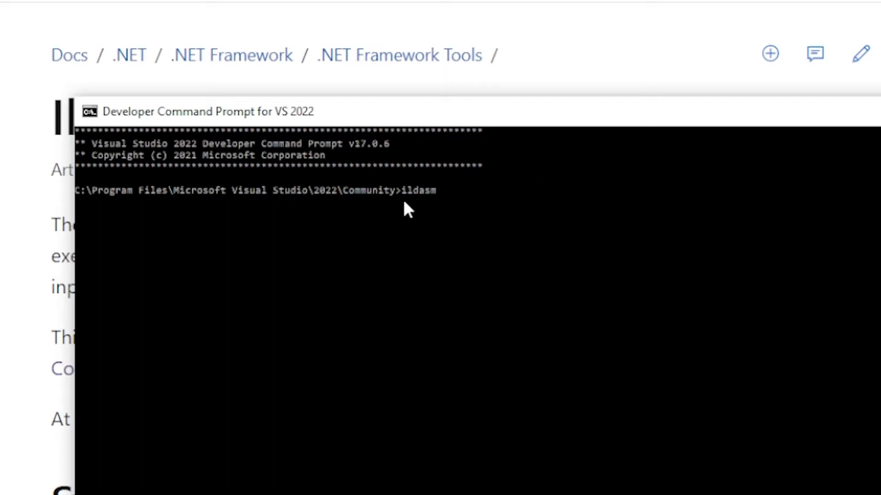
mouse_move(473, 214)
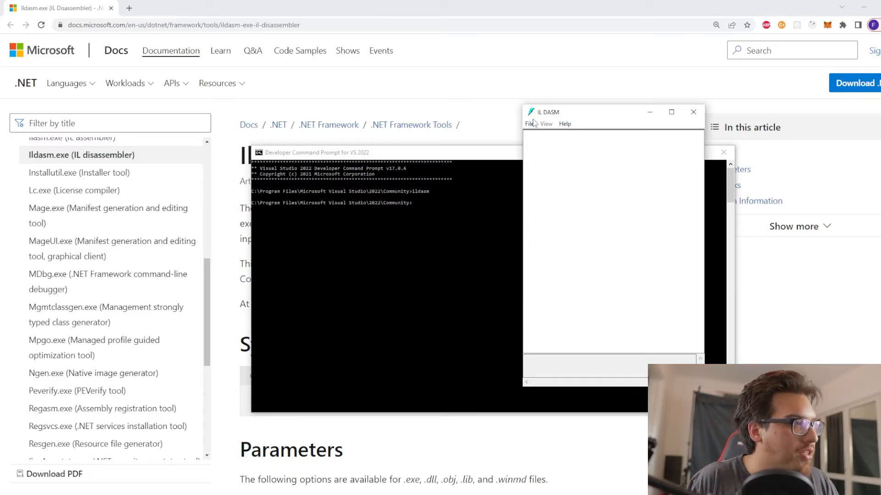
Load response.dll from DLL_Archive into IL DASM via File > Open.
left_click(529, 124)
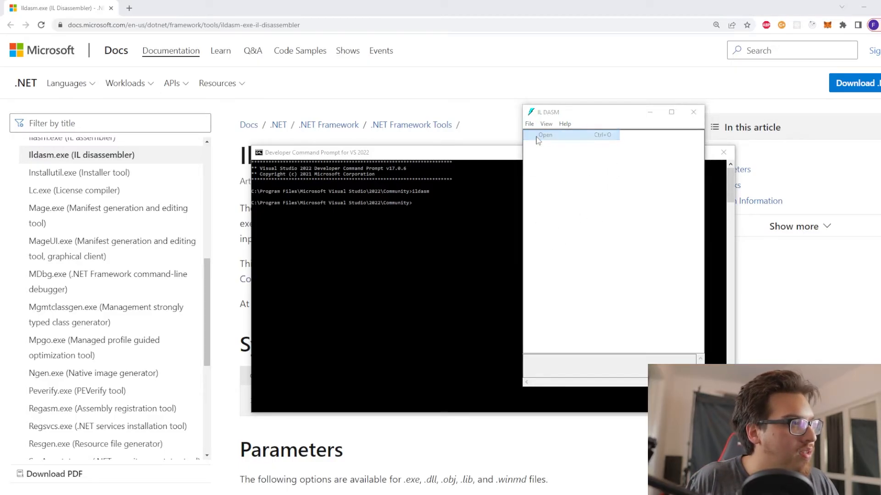
left_click(544, 135)
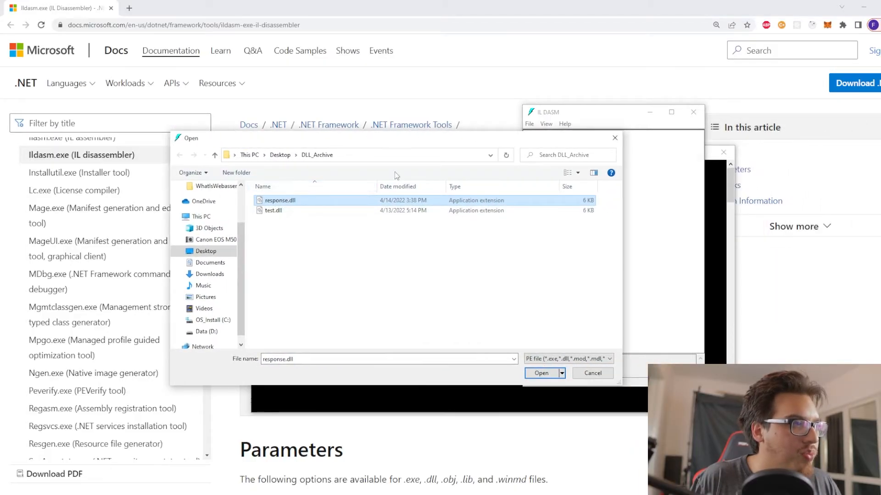
left_click(540, 374)
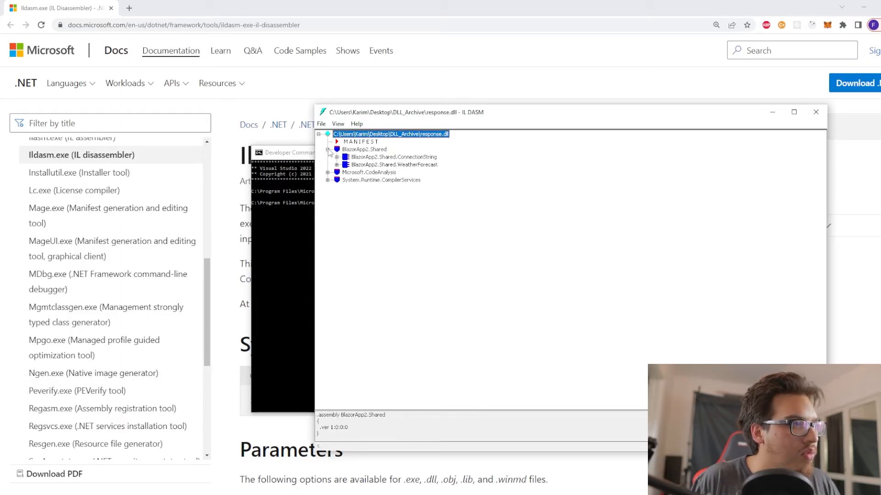
Expand BlazorApp2.Shared.ConnectionString to show its constructor IL with the "Just Blazor Connection" string.
left_click(394, 157)
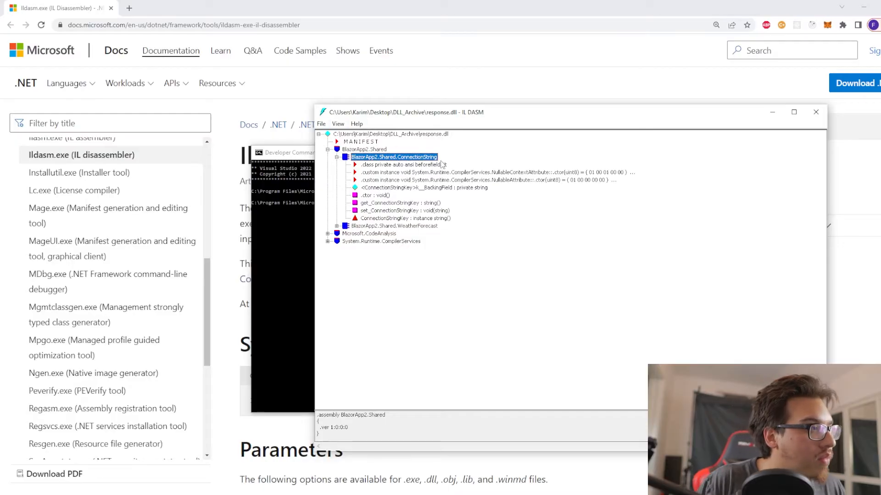
left_click(405, 218)
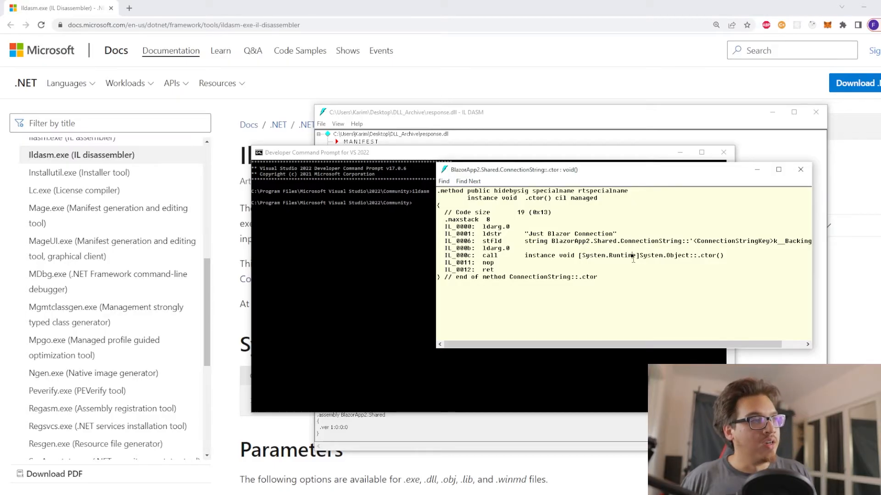
mouse_move(535, 240)
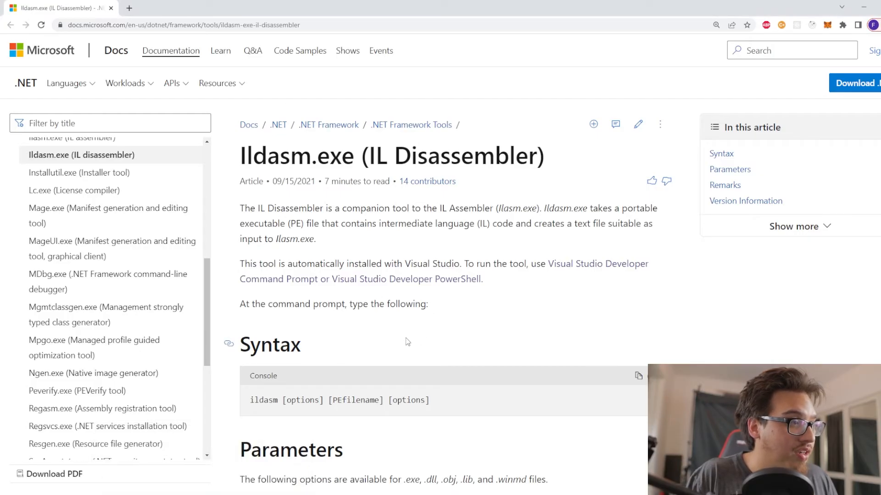
mouse_move(470, 327)
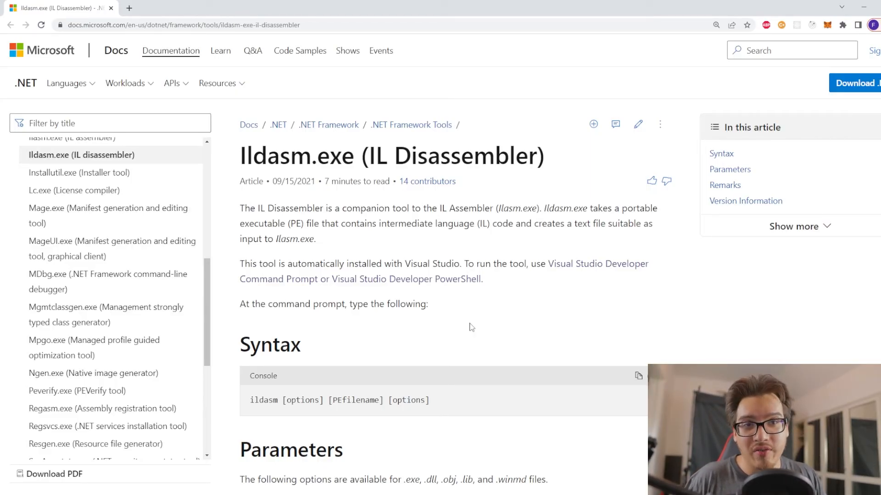
mouse_move(461, 332)
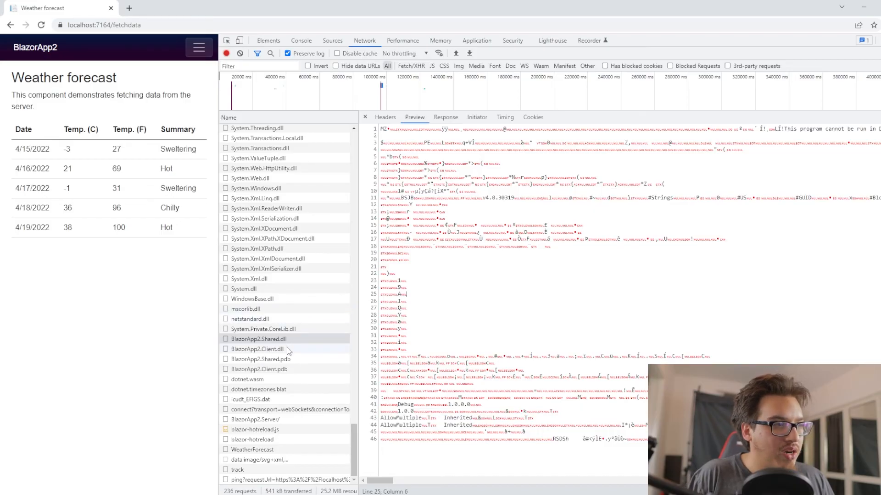
Preview BlazorApp2.Shared.dll, BlazorApp2.Client.pdb, then BlazorApp2.Client.dll responses in the Network panel.
left_click(259, 339)
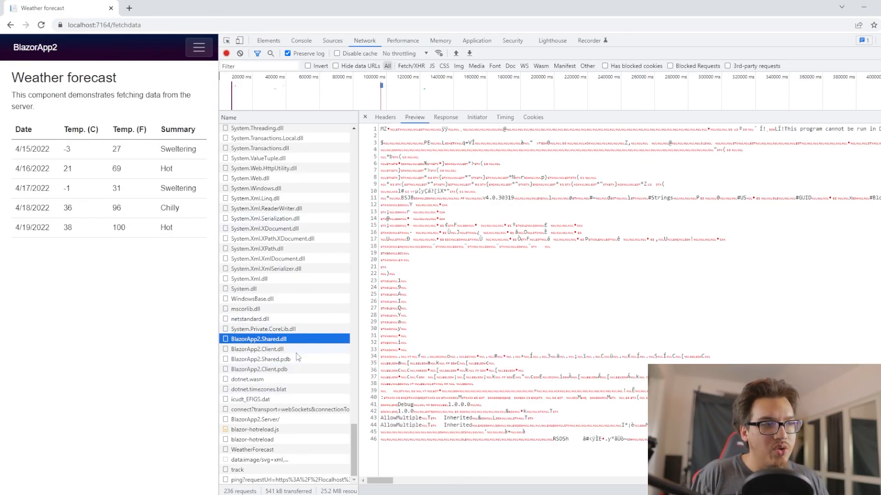
left_click(259, 369)
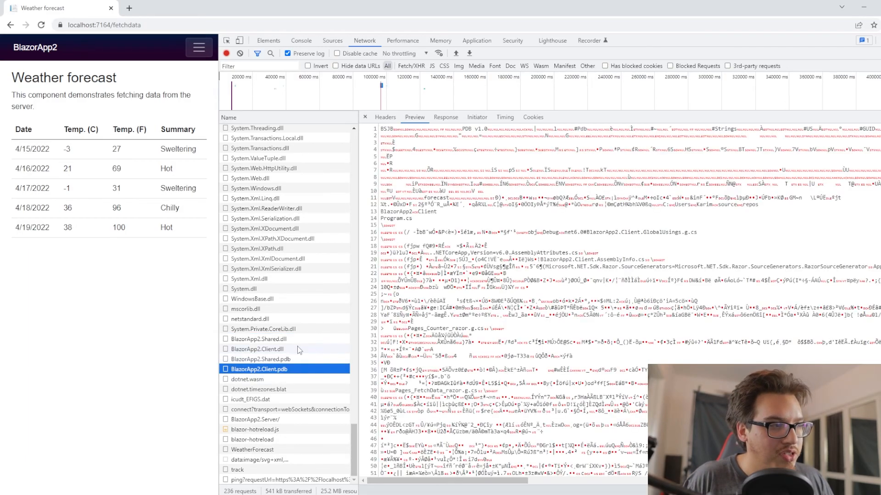
left_click(259, 348)
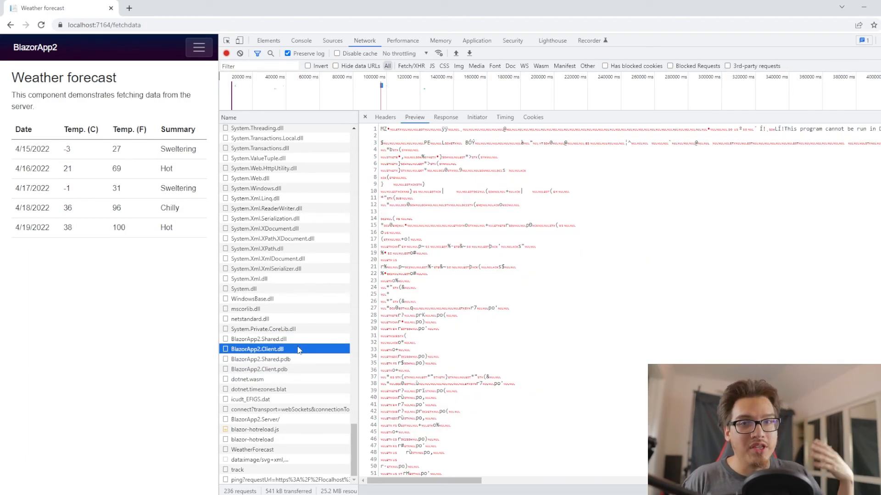